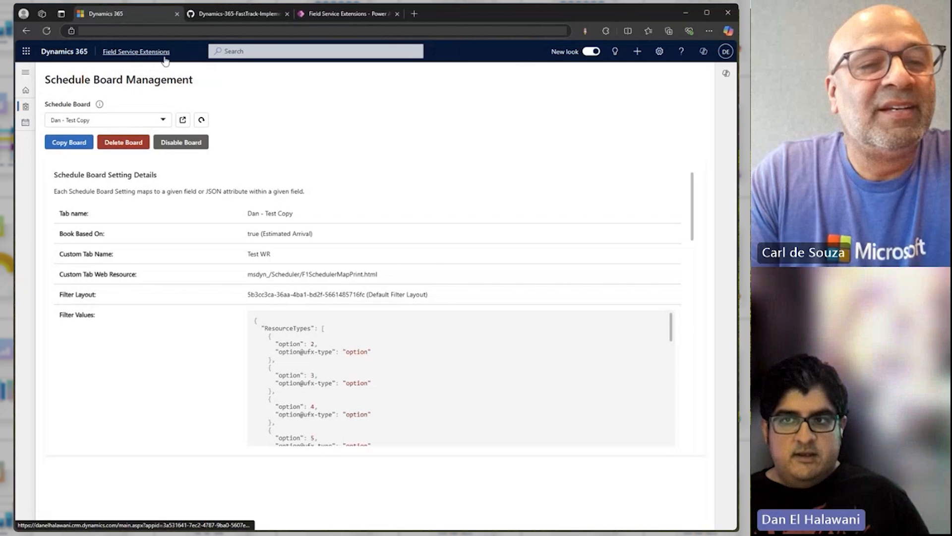
mouse_move(249, 99)
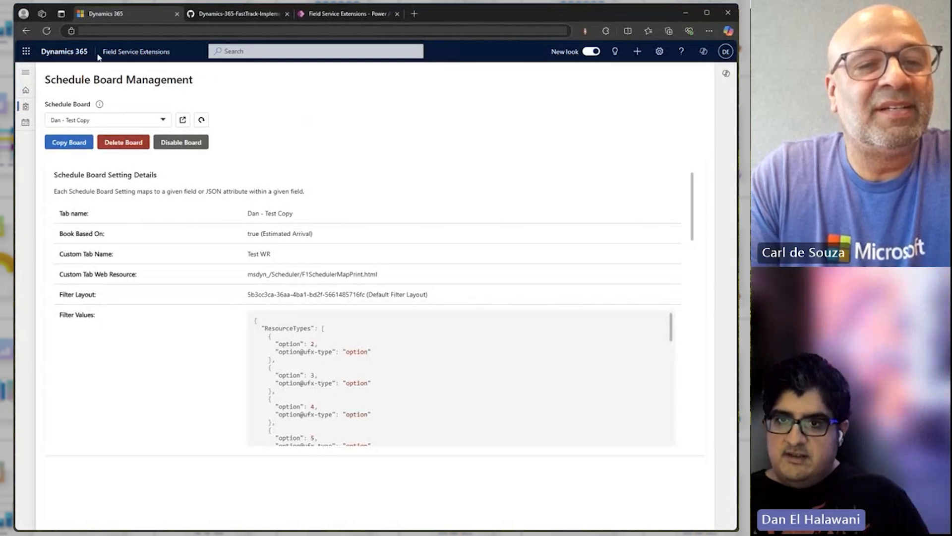
mouse_move(67, 169)
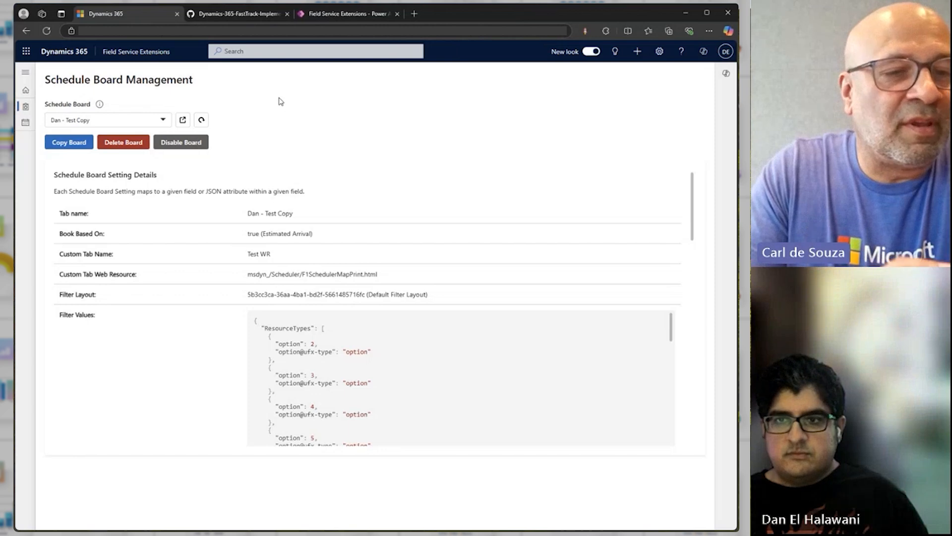
mouse_move(262, 97)
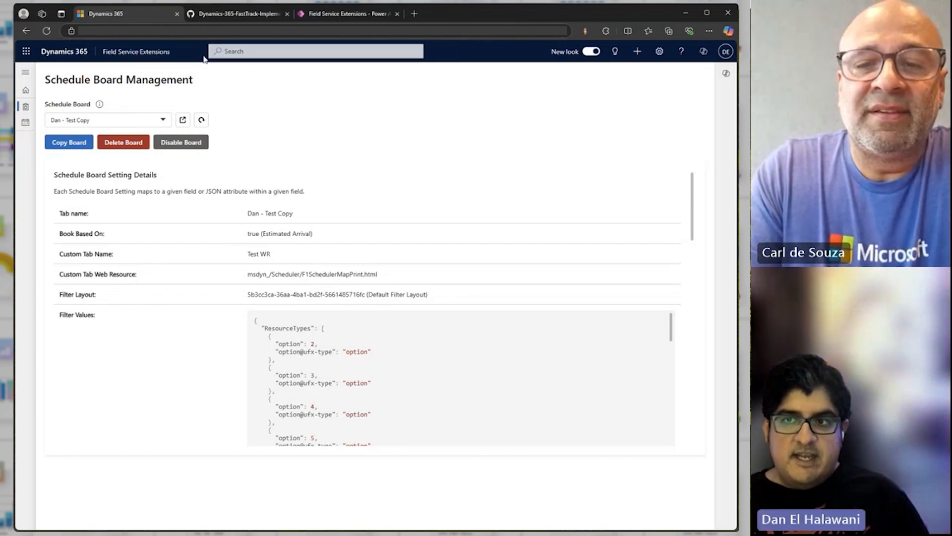
mouse_move(366, 165)
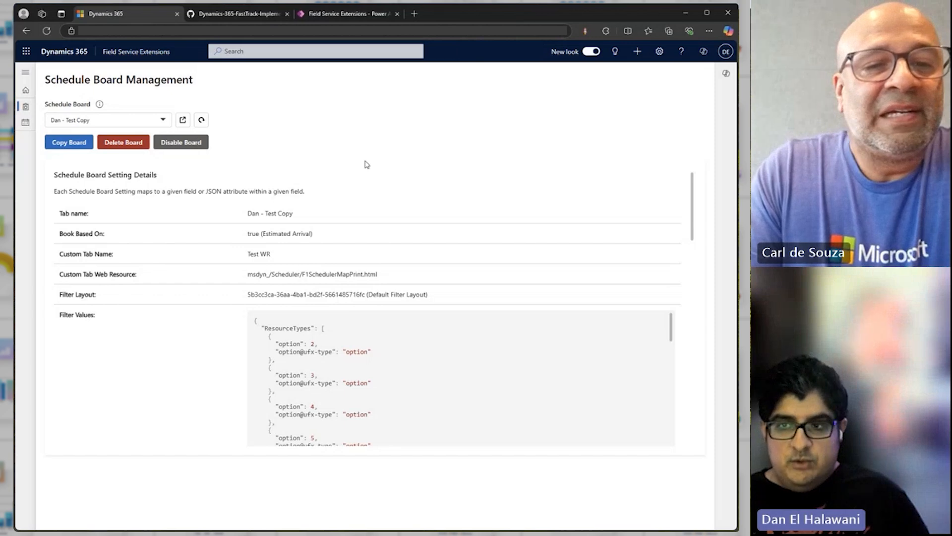
mouse_move(284, 159)
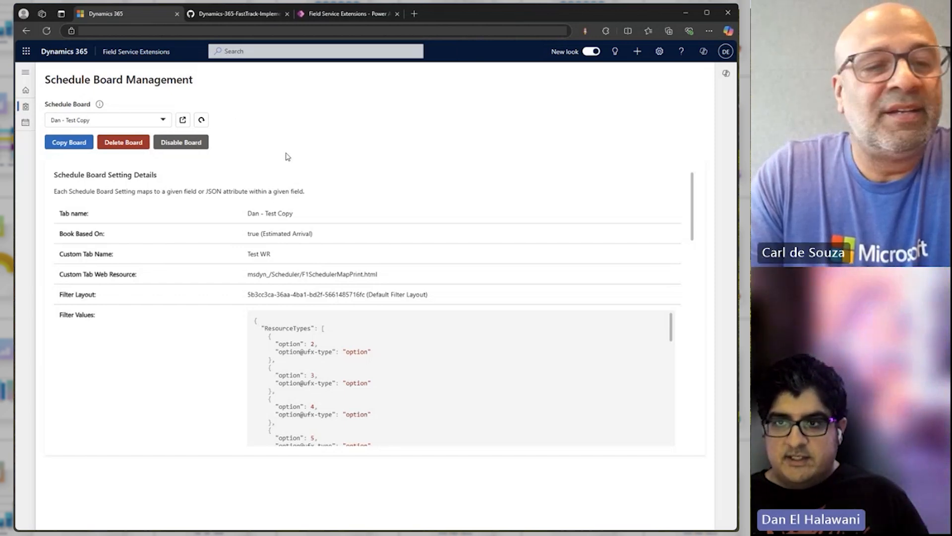
mouse_move(281, 130)
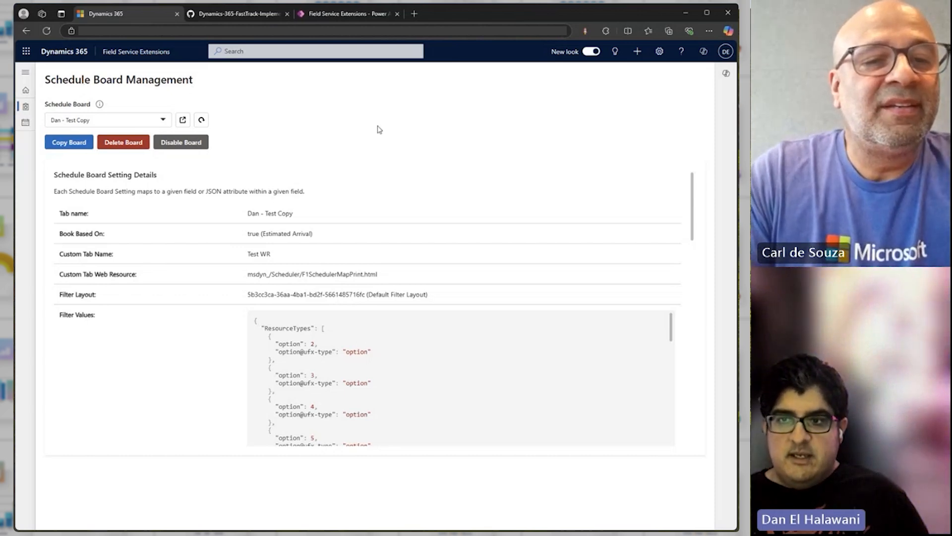
mouse_move(248, 96)
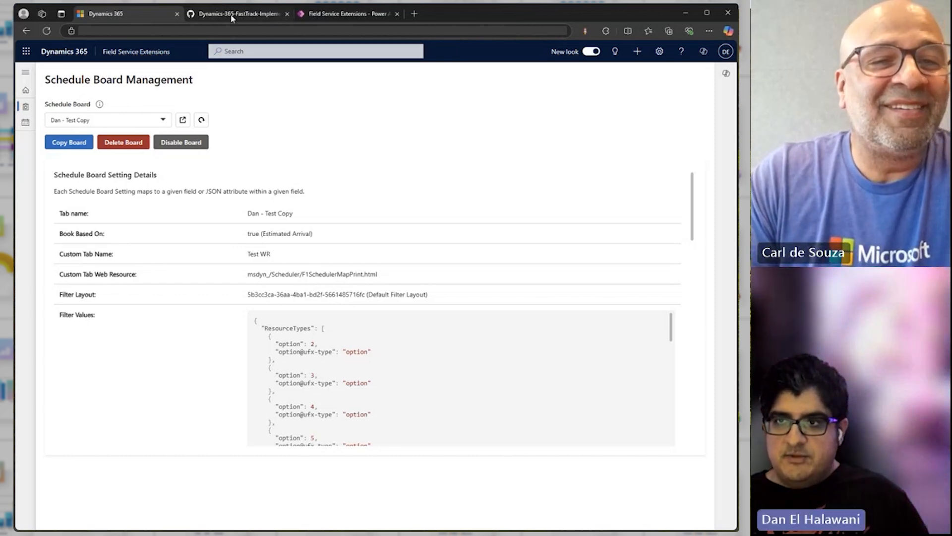
On GitHub, open the ScheduleBoardSettingsManagement folder and browse Solutions, the pcfproj file and README.
click(237, 13)
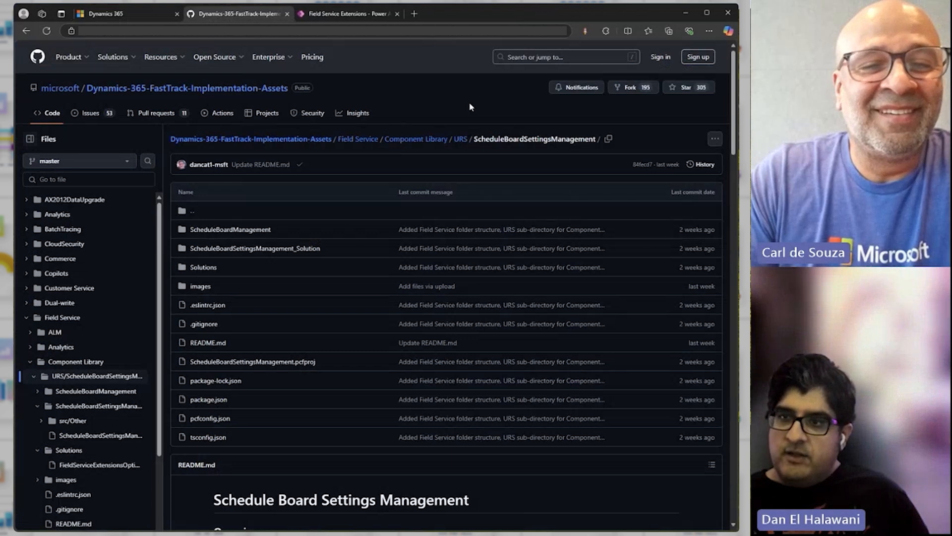
mouse_move(423, 98)
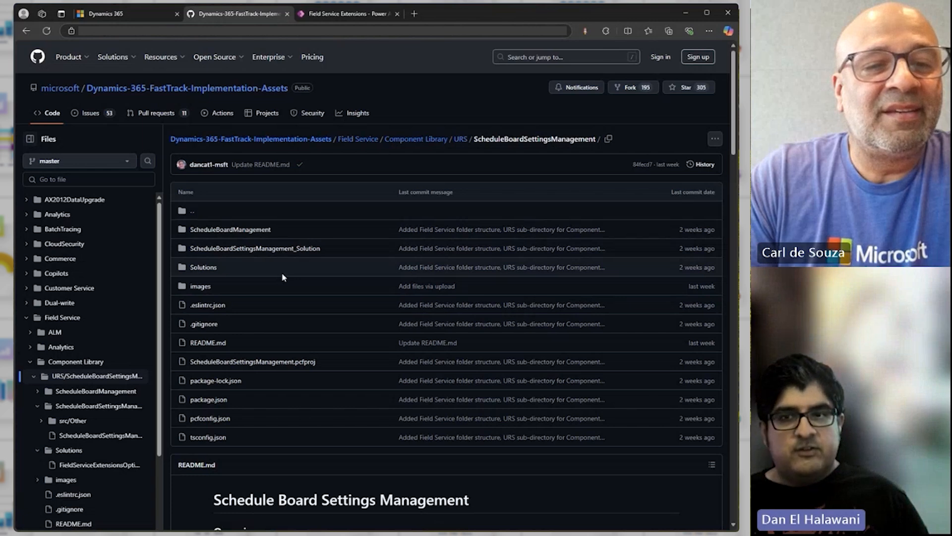
mouse_move(272, 278)
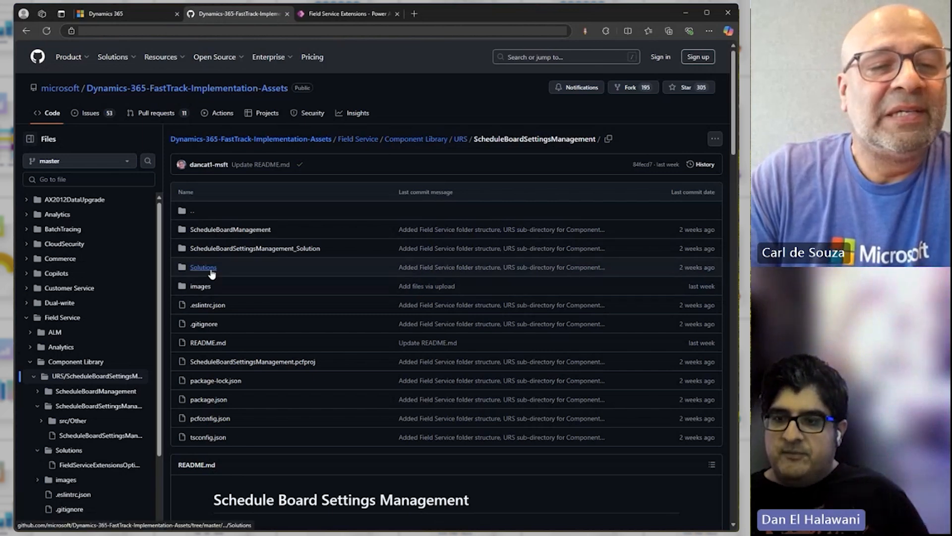
click(203, 267)
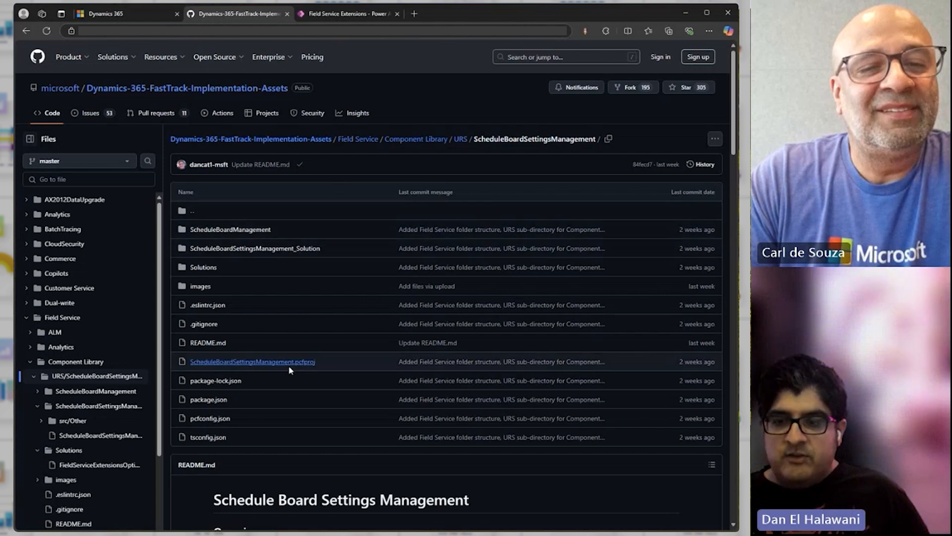
mouse_move(327, 243)
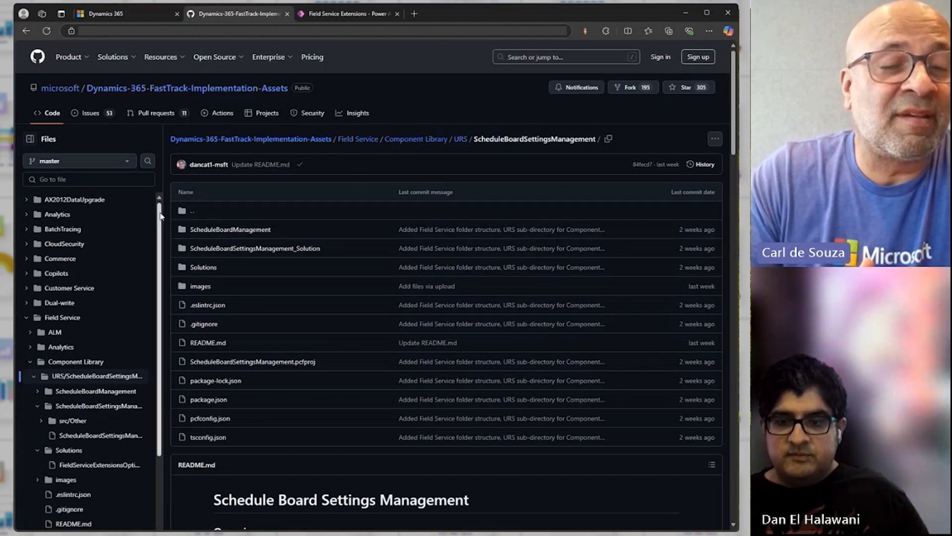
scroll(down, 3)
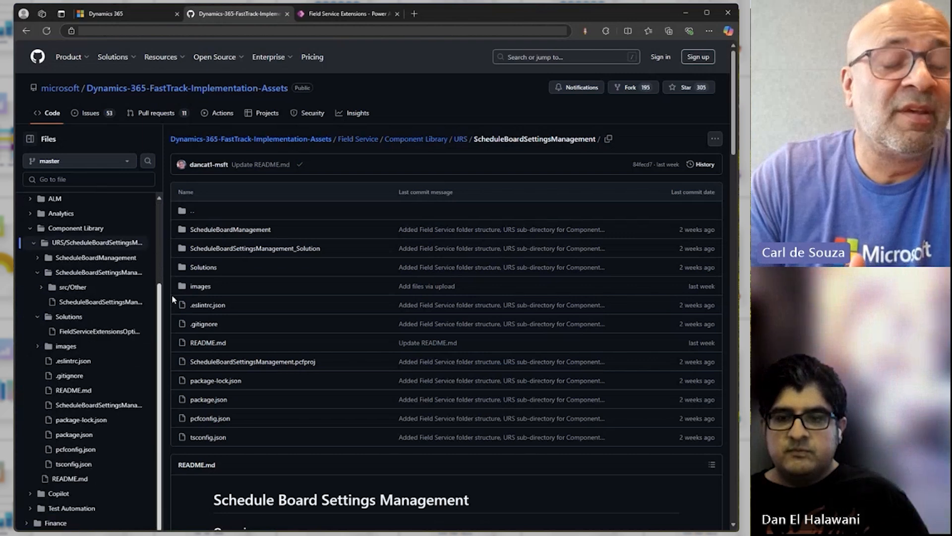
scroll(down, 3)
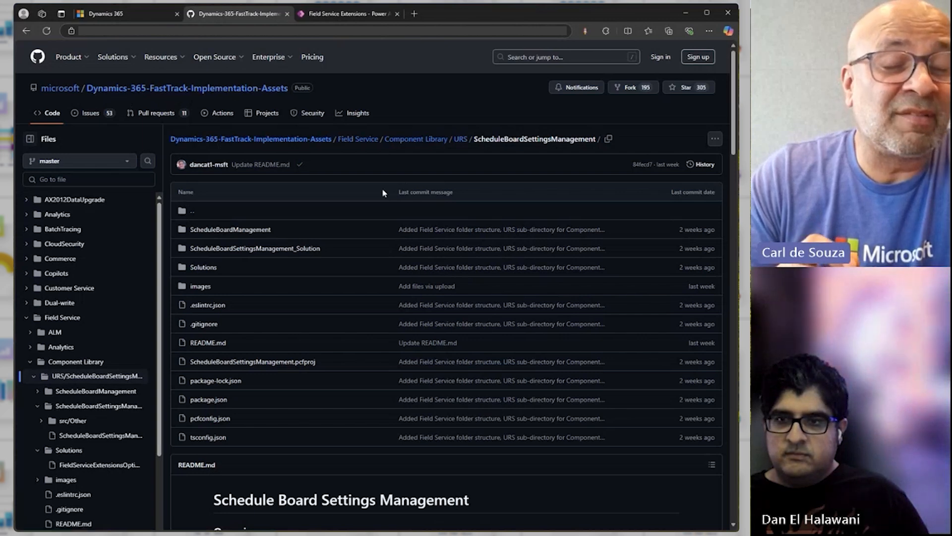
mouse_move(355, 189)
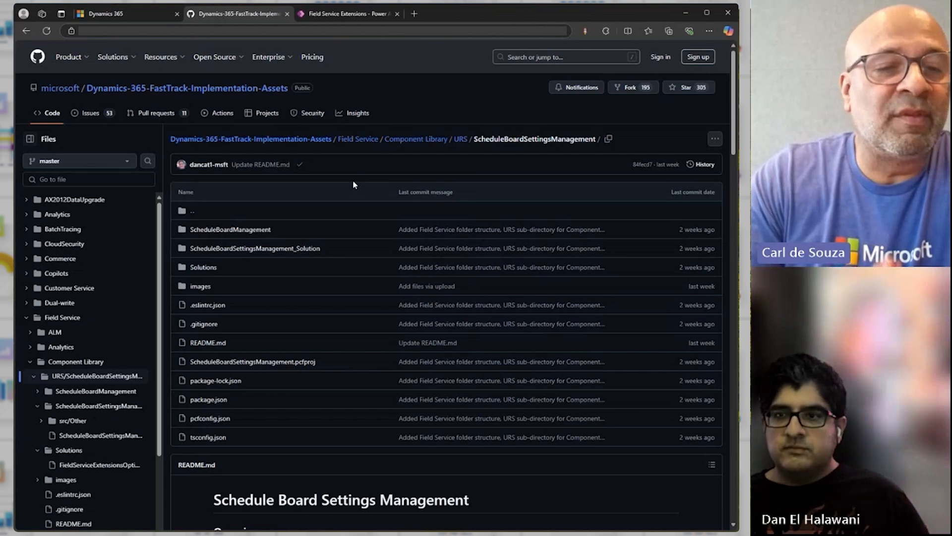
mouse_move(346, 185)
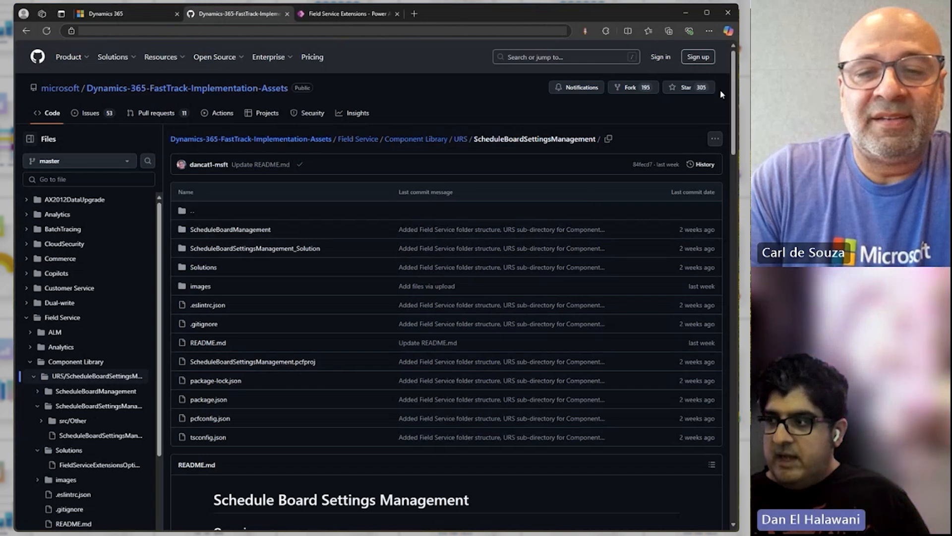
scroll(down, 3)
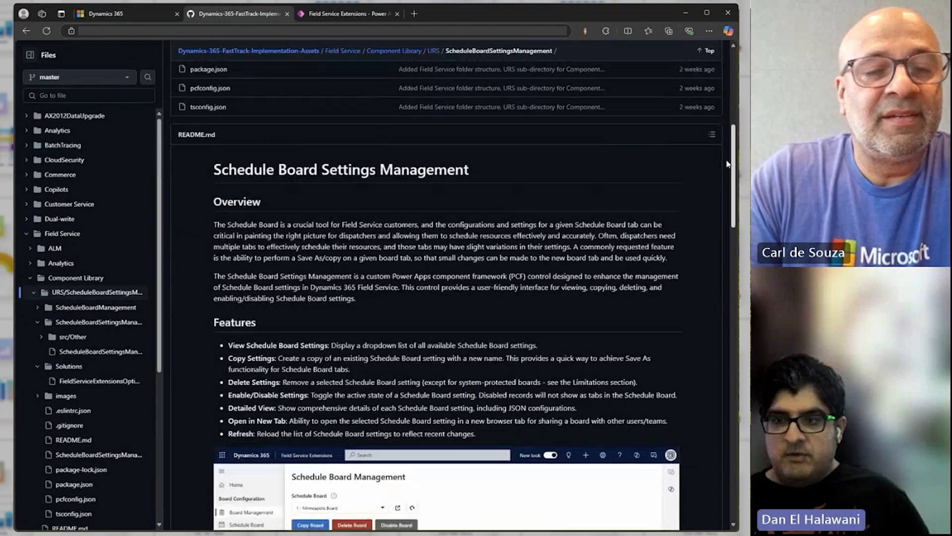
scroll(down, 3)
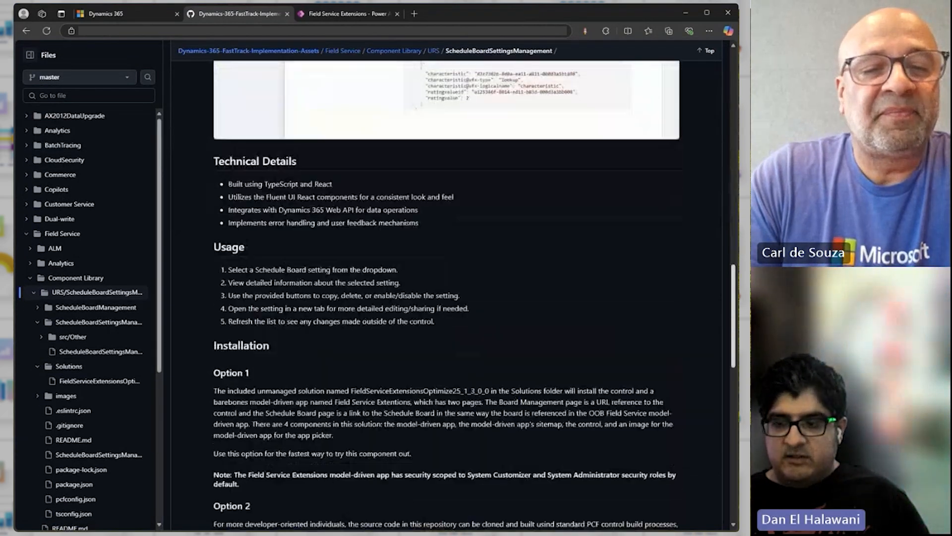
scroll(down, 3)
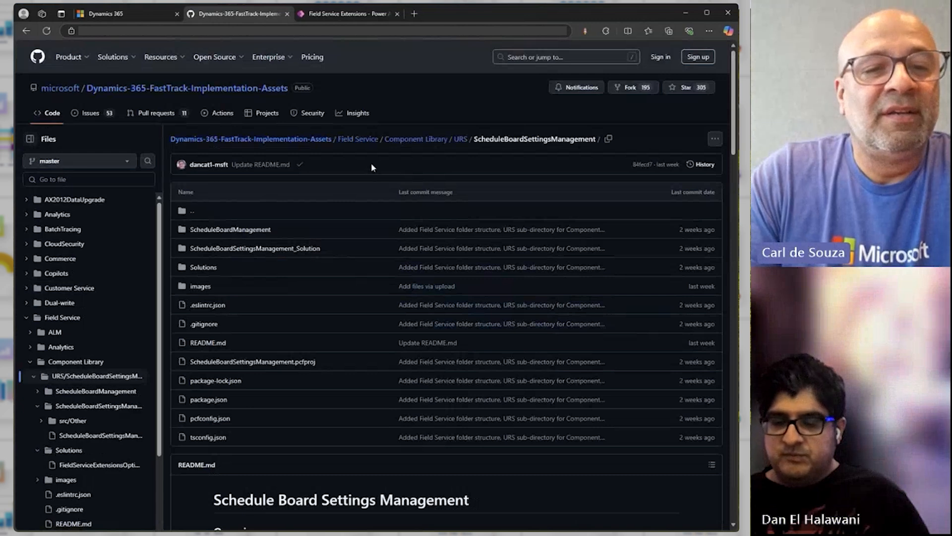
mouse_move(324, 169)
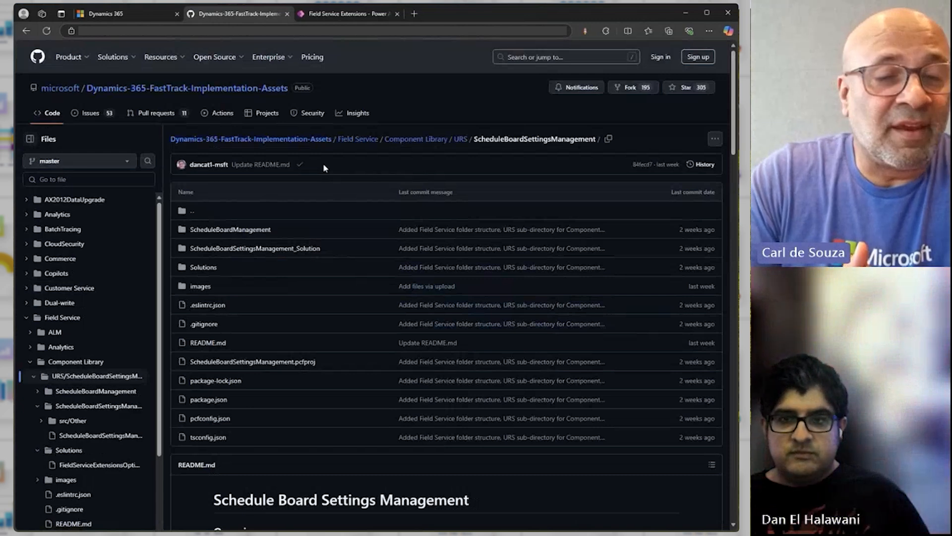
Return to the Dan - Test Copy board in Dynamics 365 and browse the Schedule Board list.
click(121, 13)
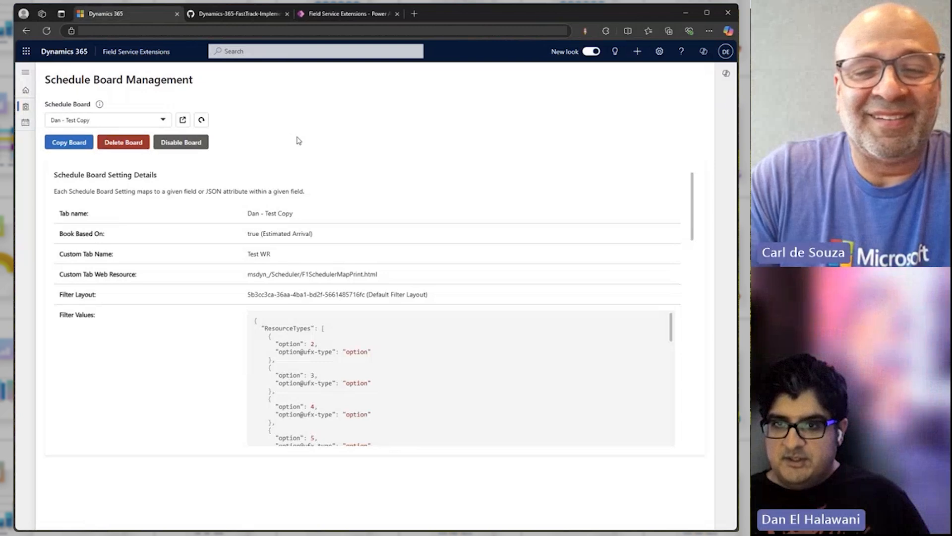
mouse_move(357, 162)
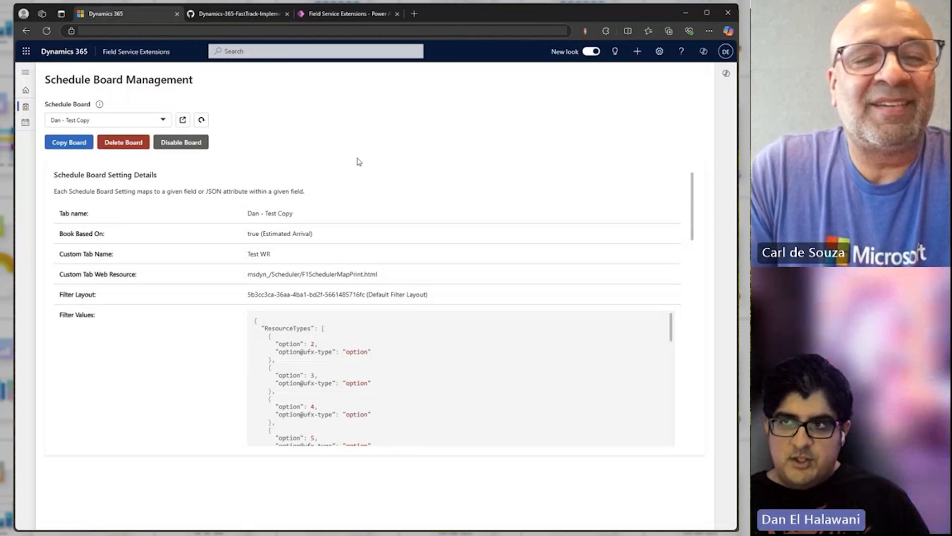
mouse_move(481, 191)
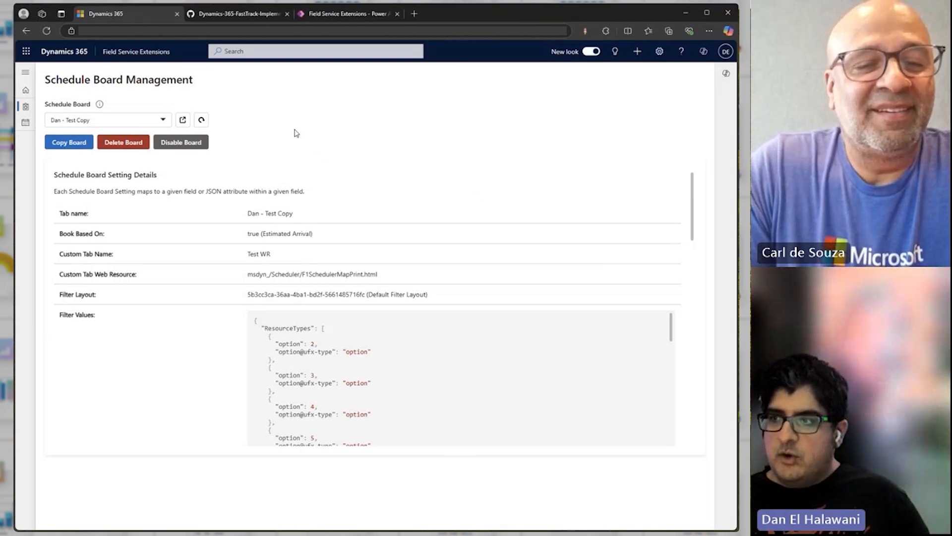
mouse_move(273, 108)
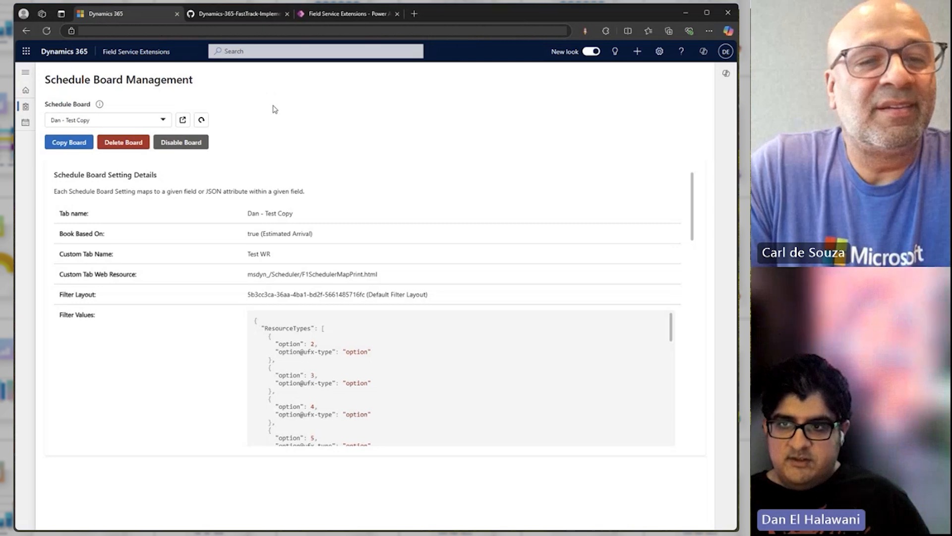
click(163, 119)
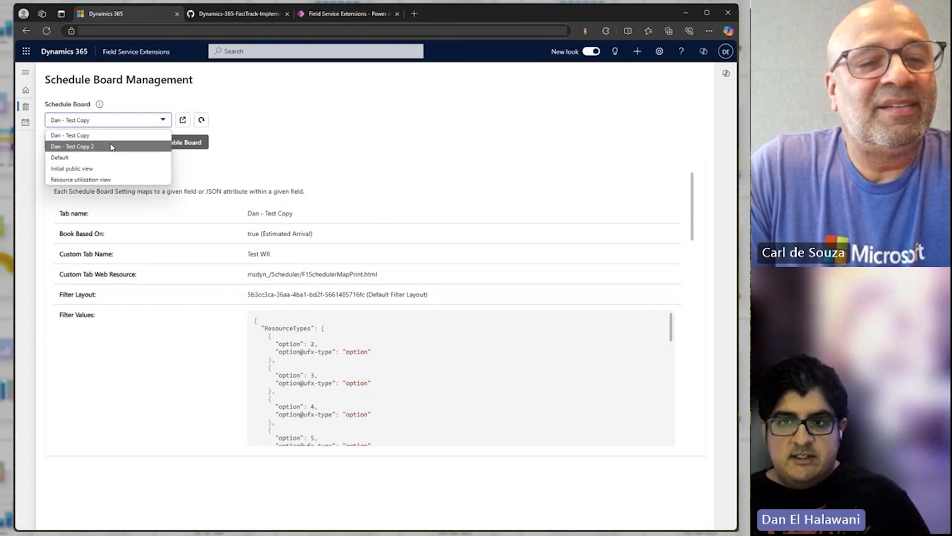
mouse_move(119, 159)
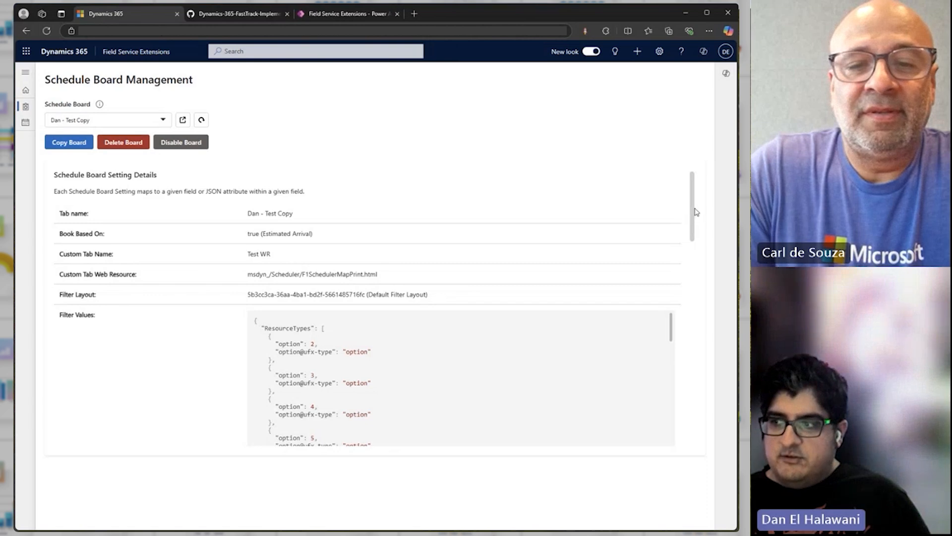
mouse_move(696, 212)
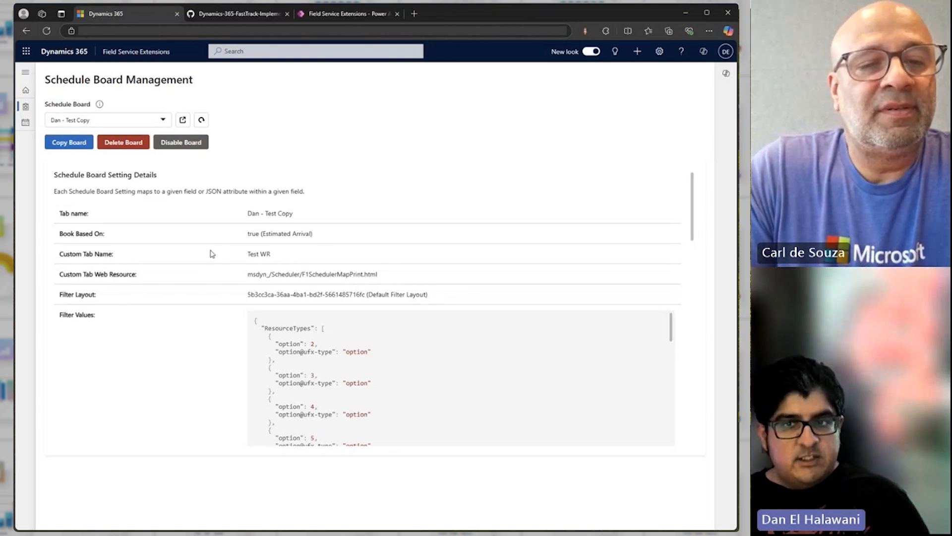
mouse_move(290, 257)
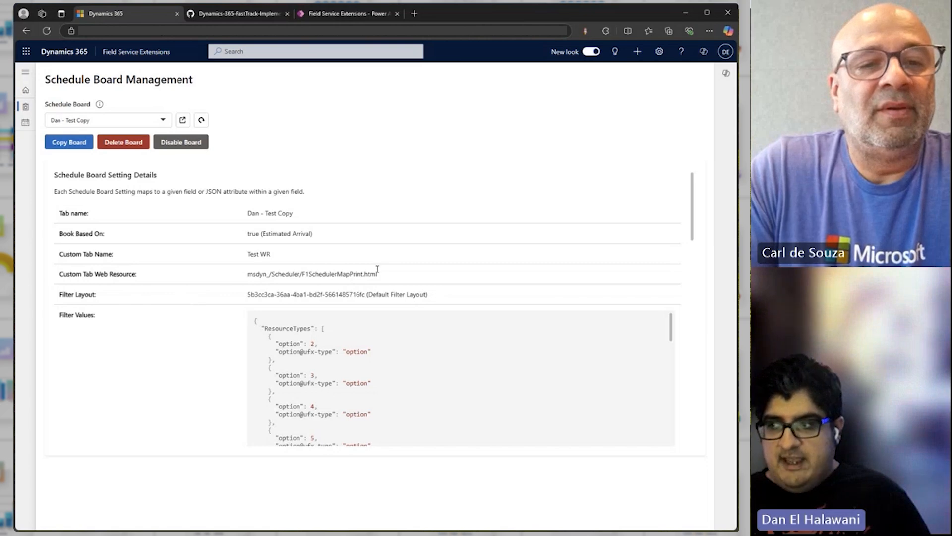
scroll(down, 3)
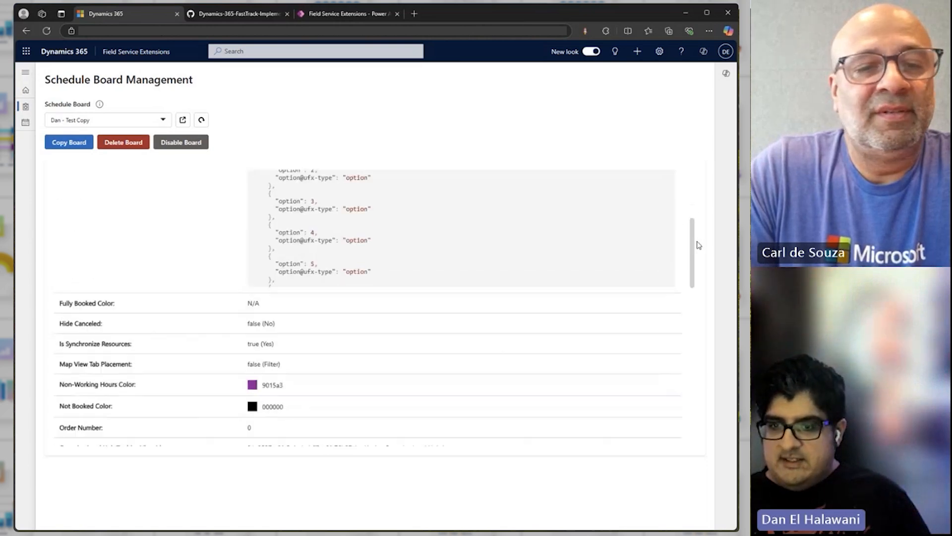
scroll(down, 3)
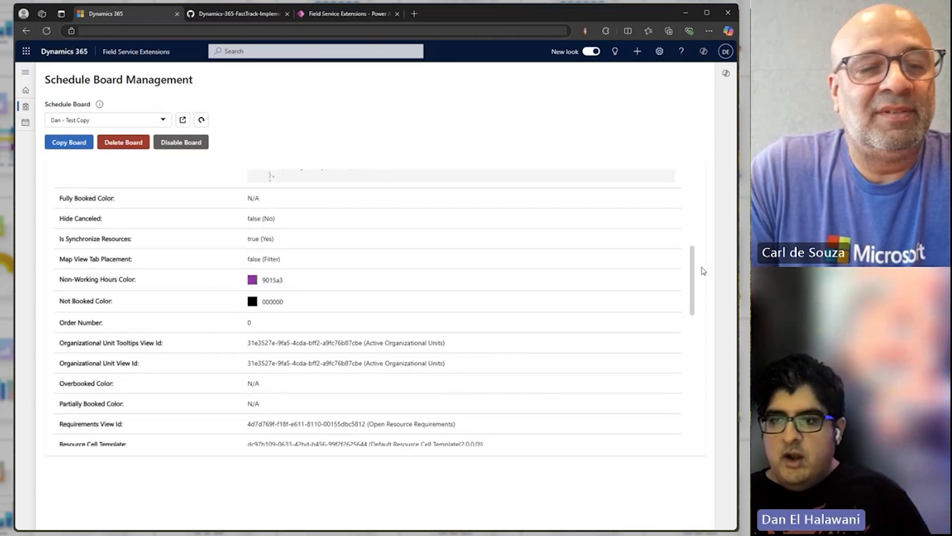
scroll(down, 3)
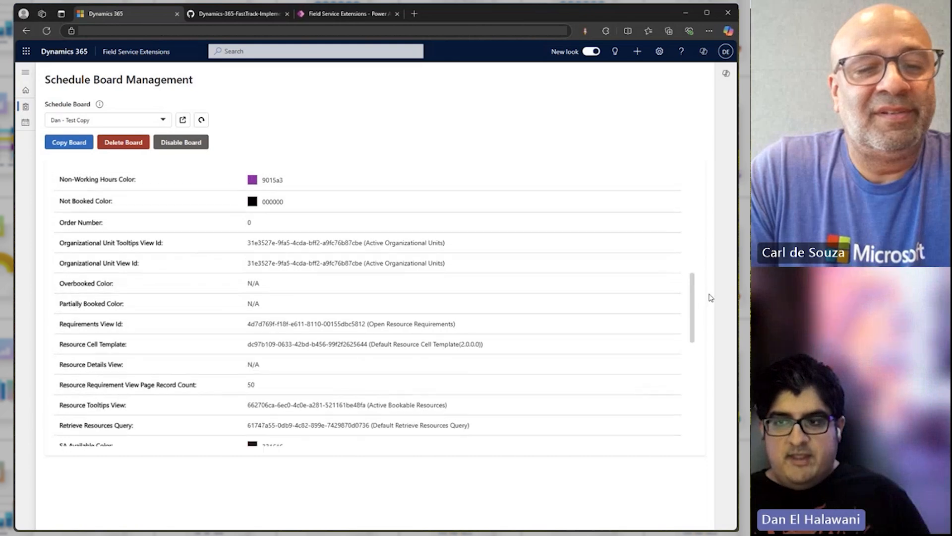
scroll(down, 3)
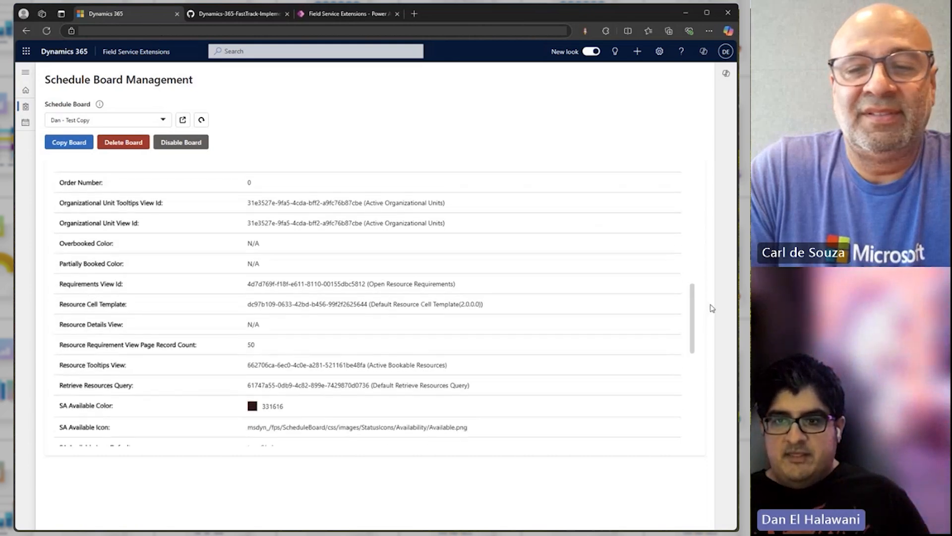
scroll(down, 3)
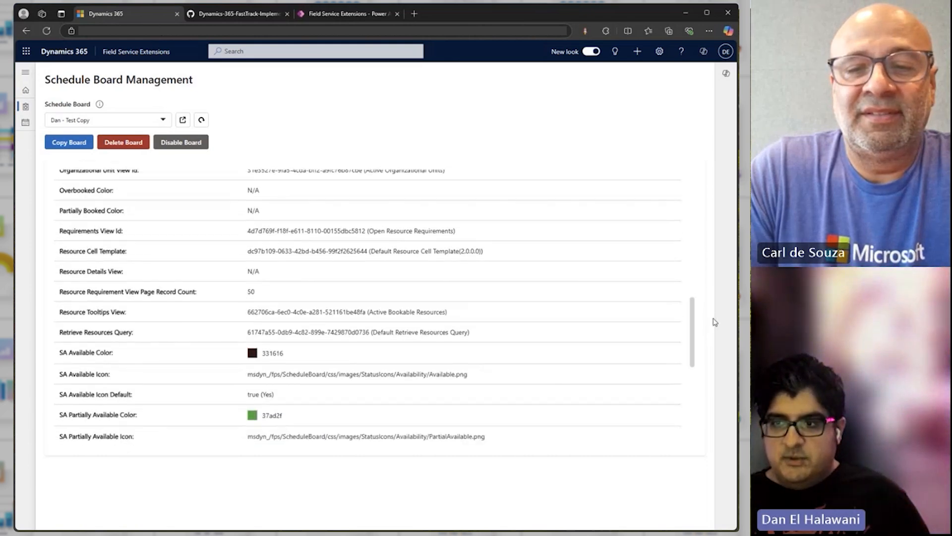
scroll(down, 3)
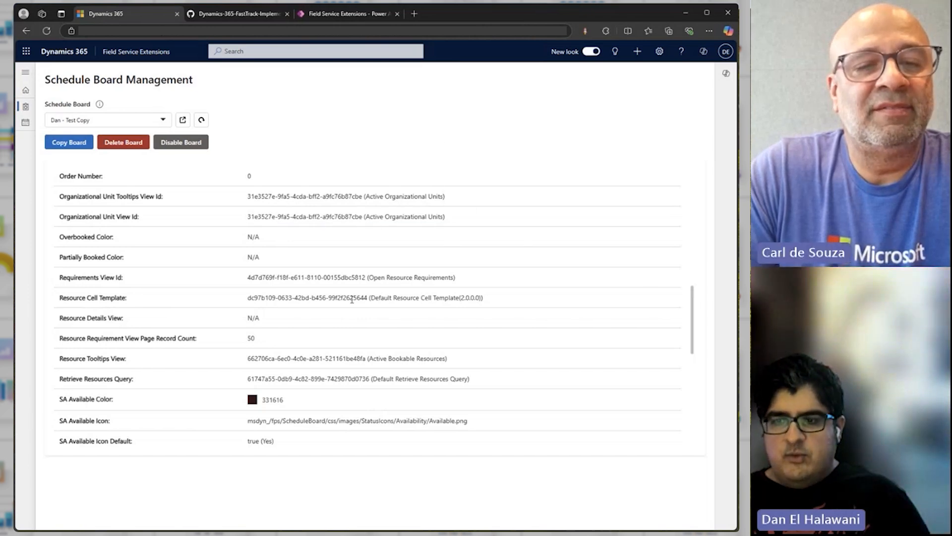
scroll(down, 3)
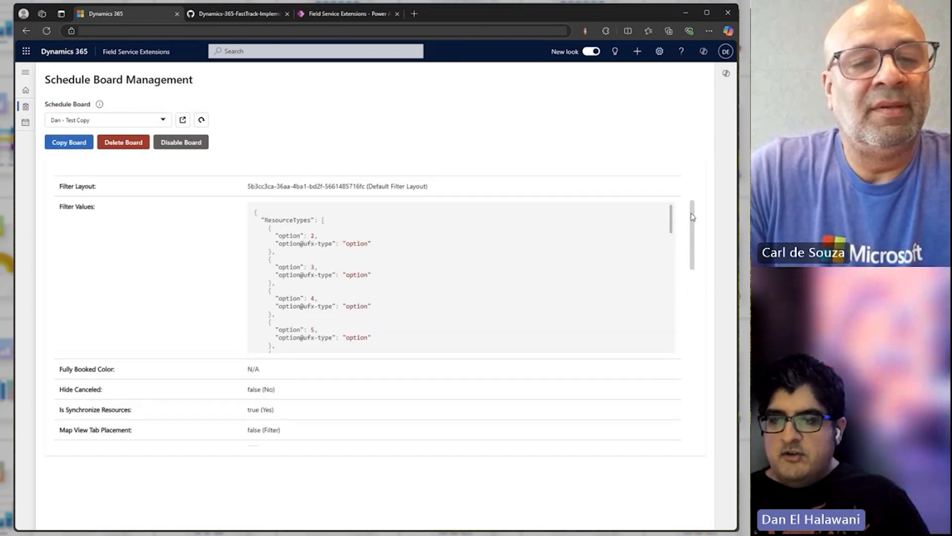
scroll(down, 3)
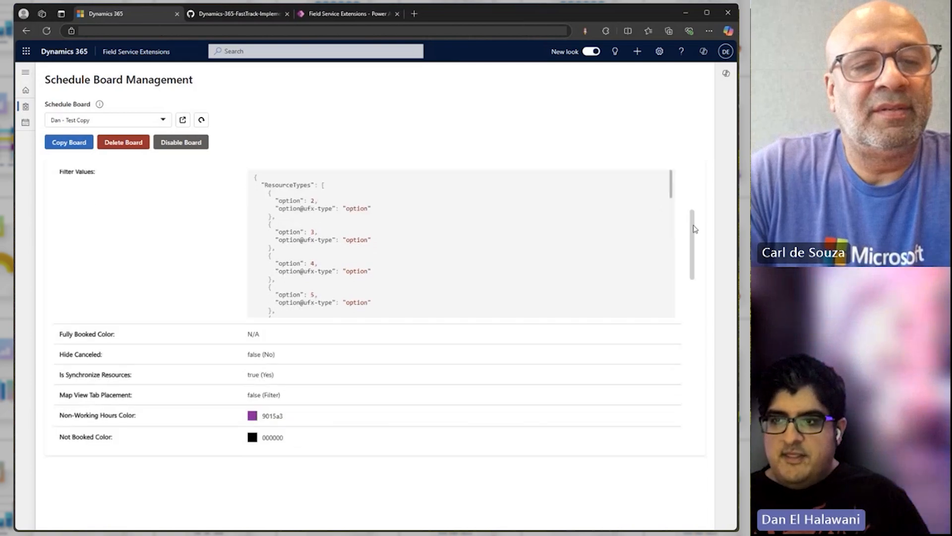
scroll(down, 3)
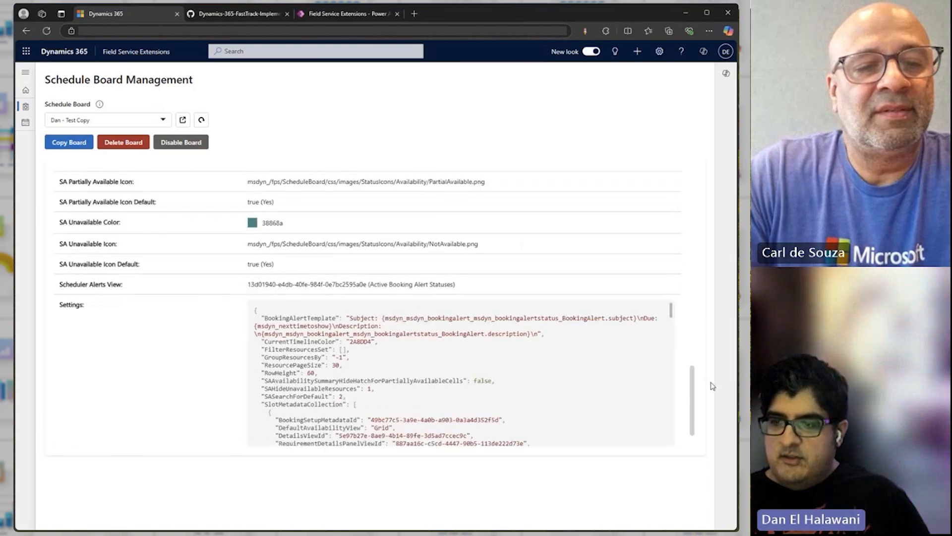
scroll(down, 3)
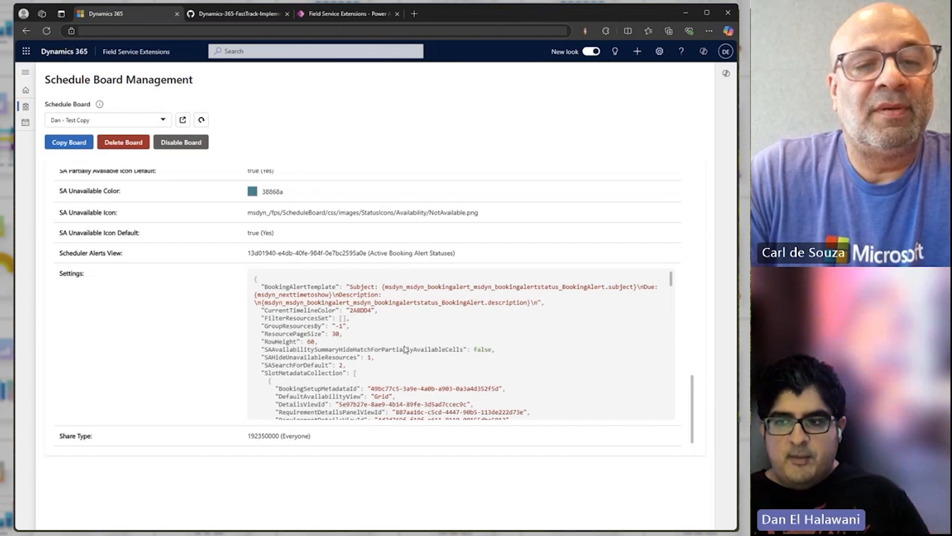
mouse_move(360, 346)
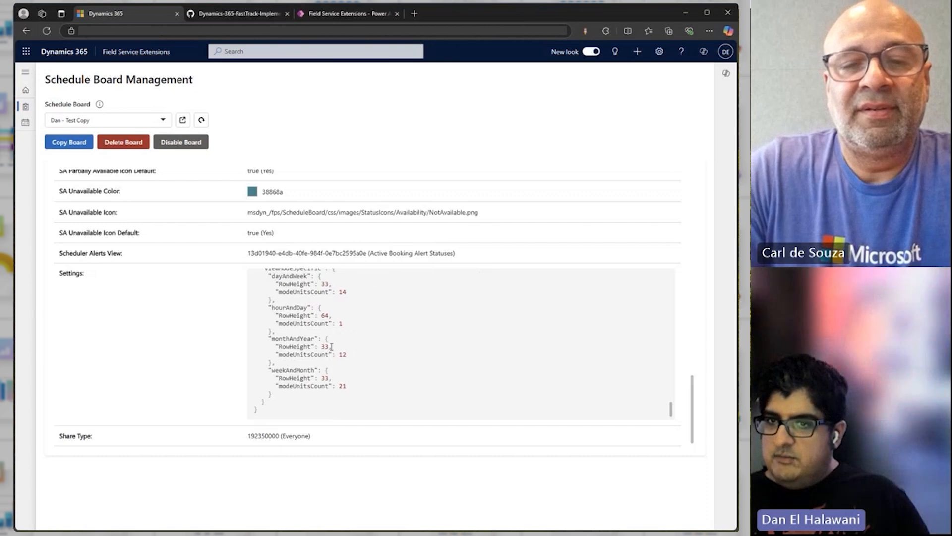
mouse_move(381, 341)
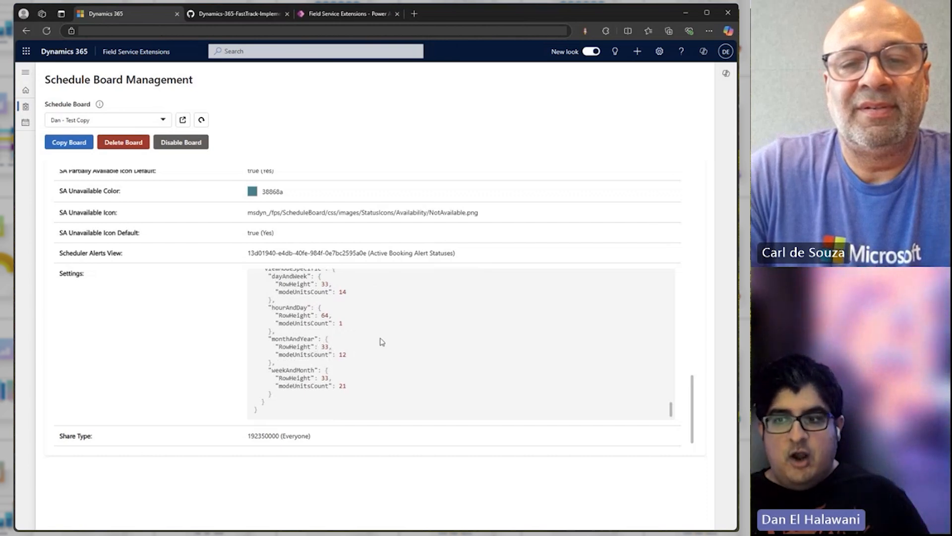
mouse_move(351, 389)
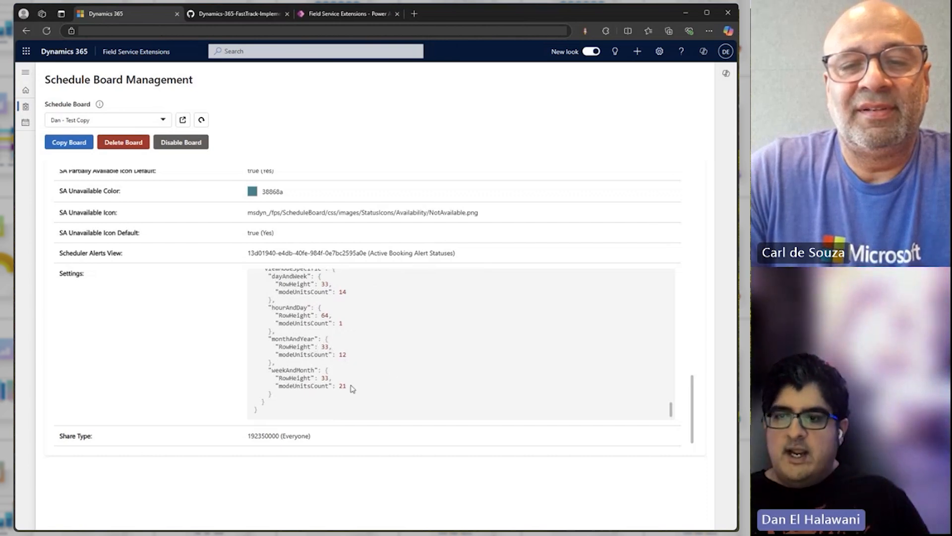
scroll(up, 3)
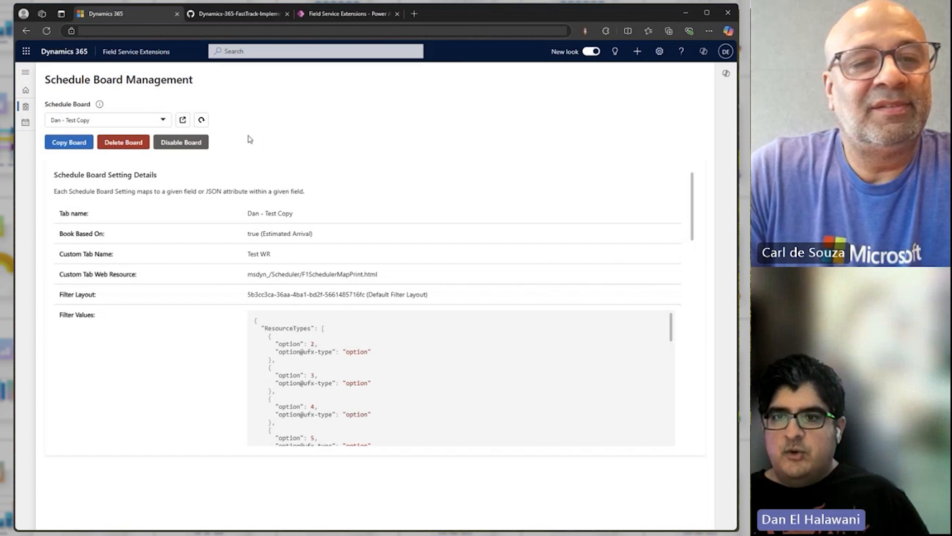
mouse_move(354, 128)
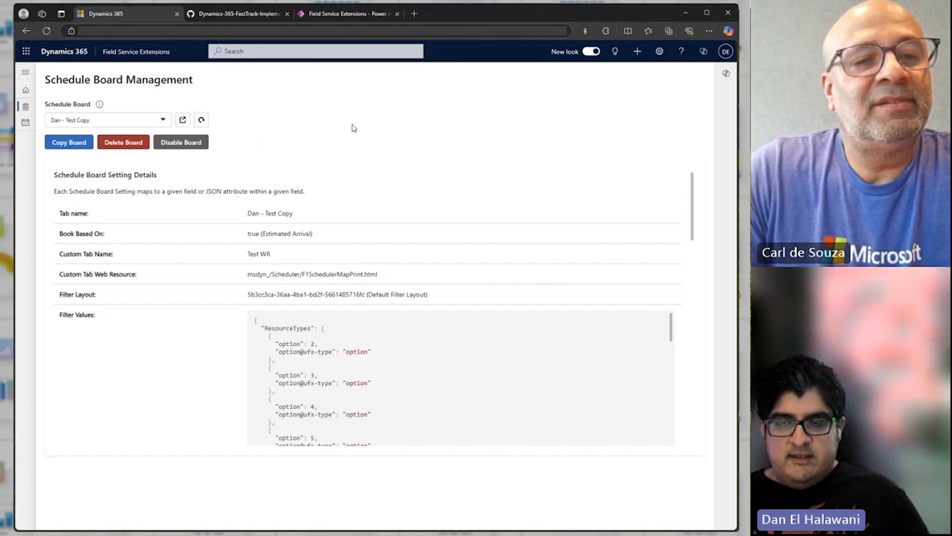
mouse_move(297, 130)
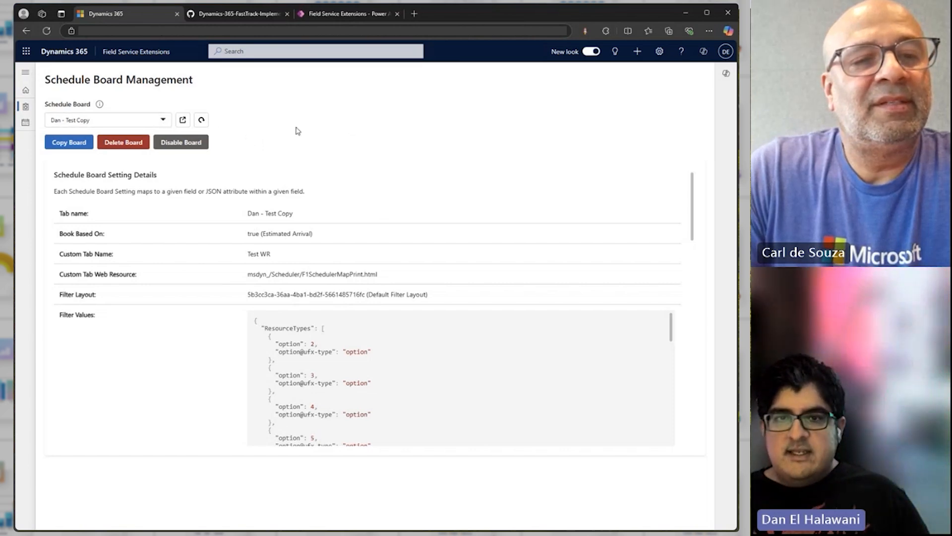
mouse_move(303, 135)
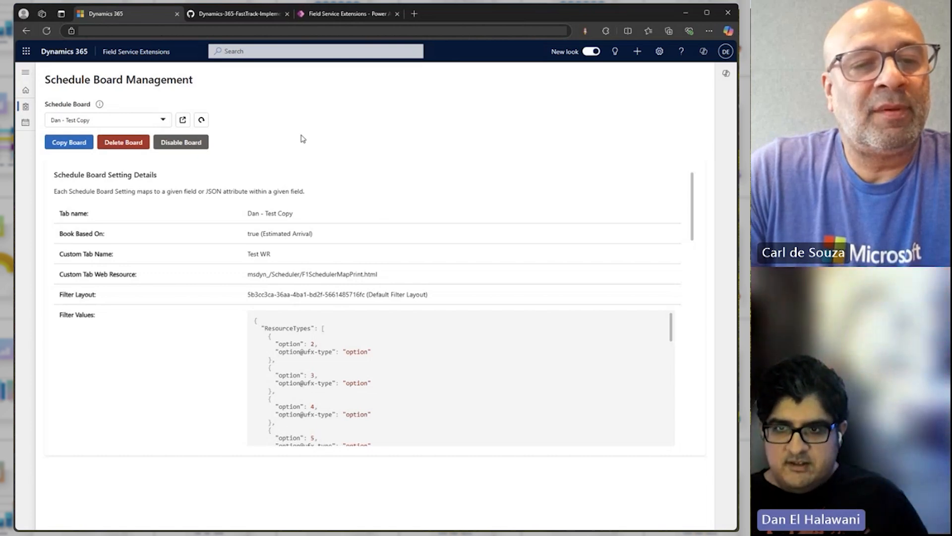
mouse_move(297, 142)
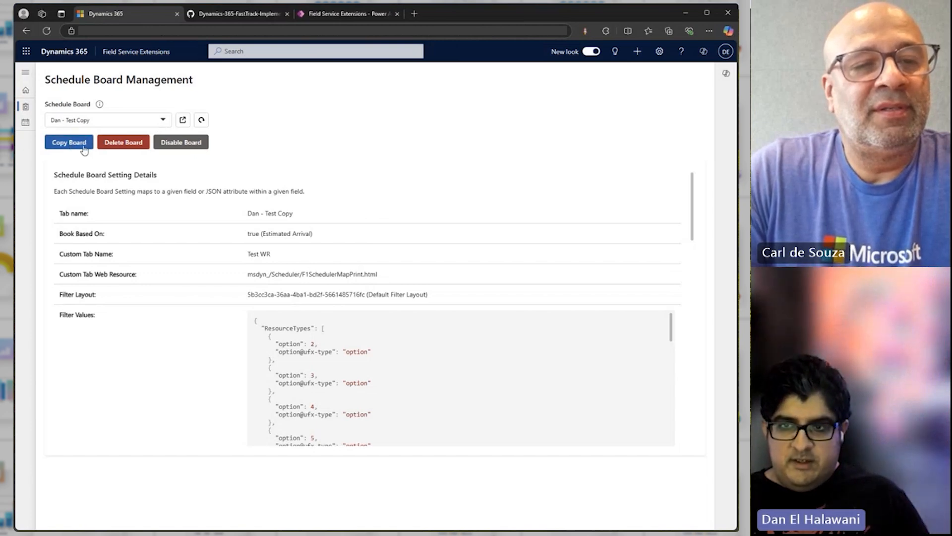
mouse_move(99, 103)
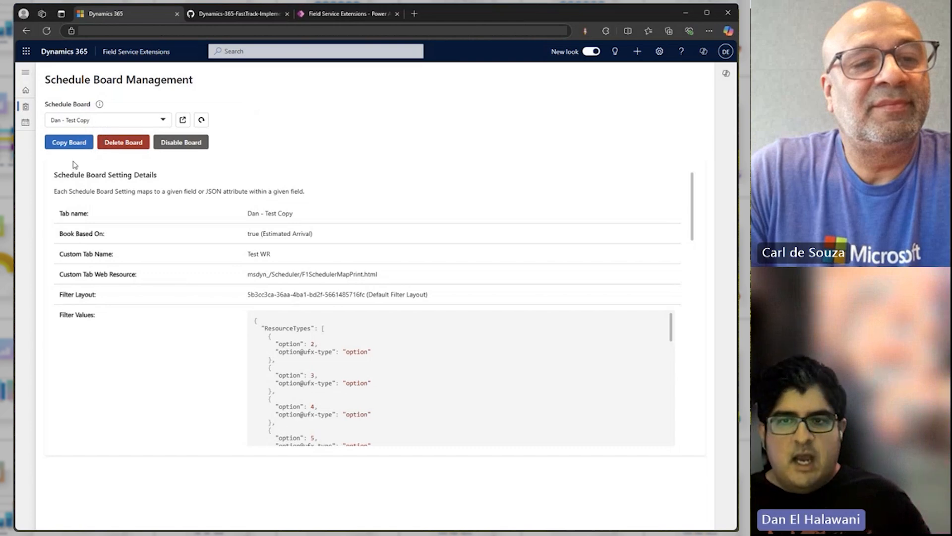
Copy Dan - Test Copy as 'A New Copy' and select A New Copy from the board list.
click(69, 142)
text(A New Copy)
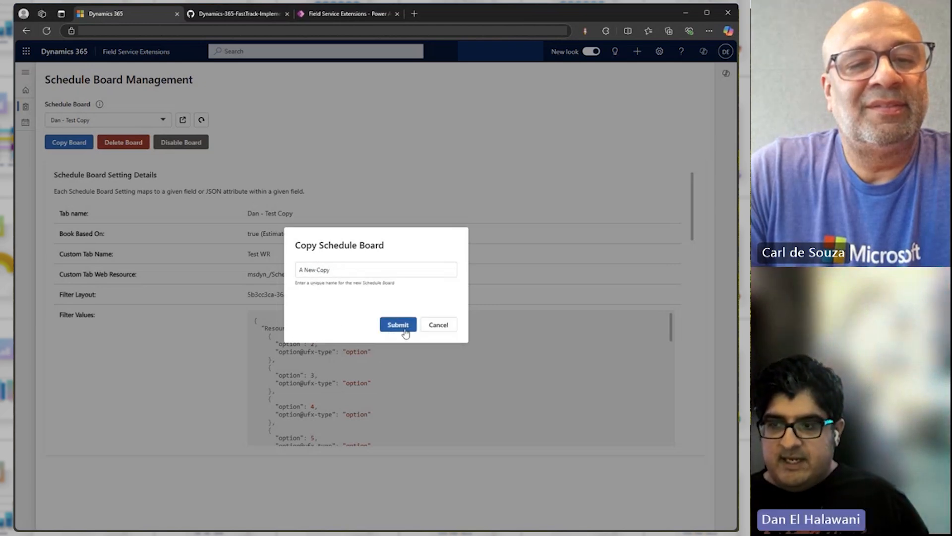
click(398, 325)
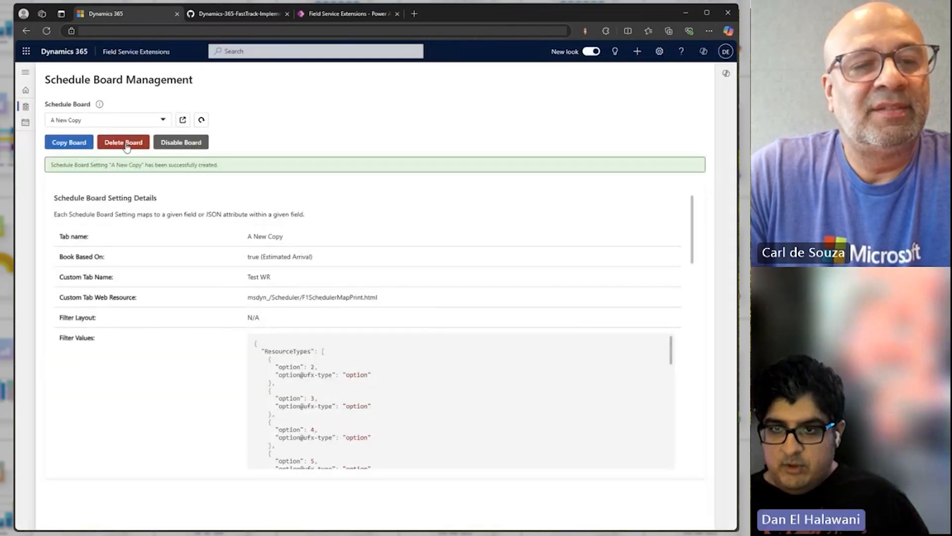
click(108, 120)
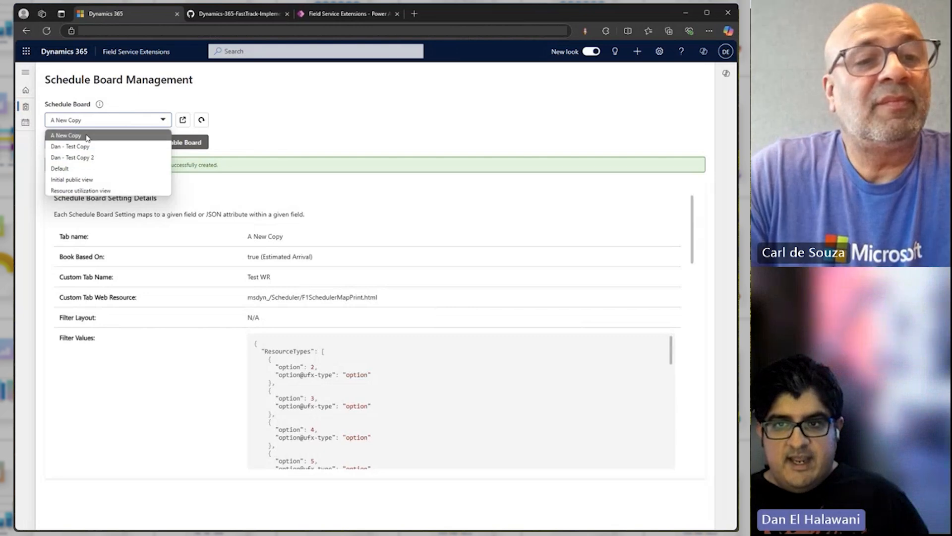
click(65, 135)
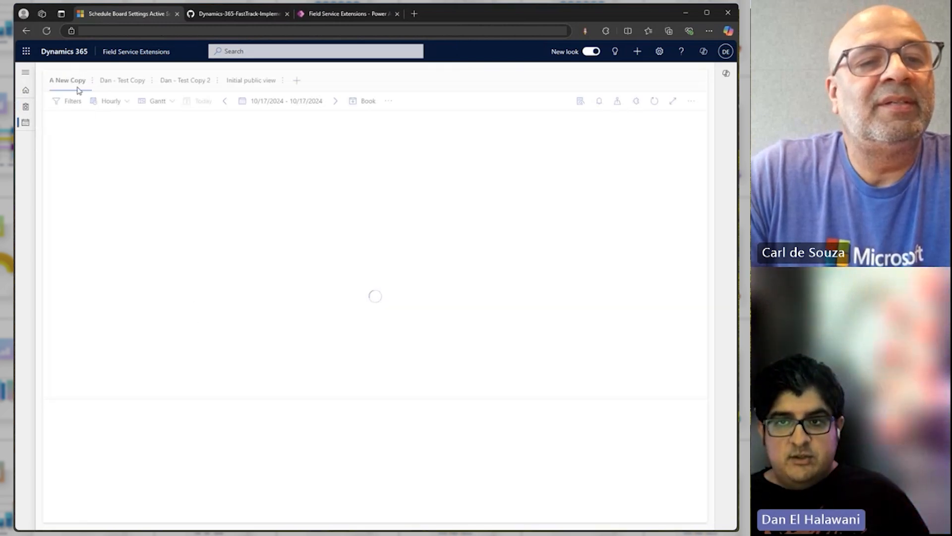
View the A New Copy board tab and briefly open and close its Board settings.
click(67, 80)
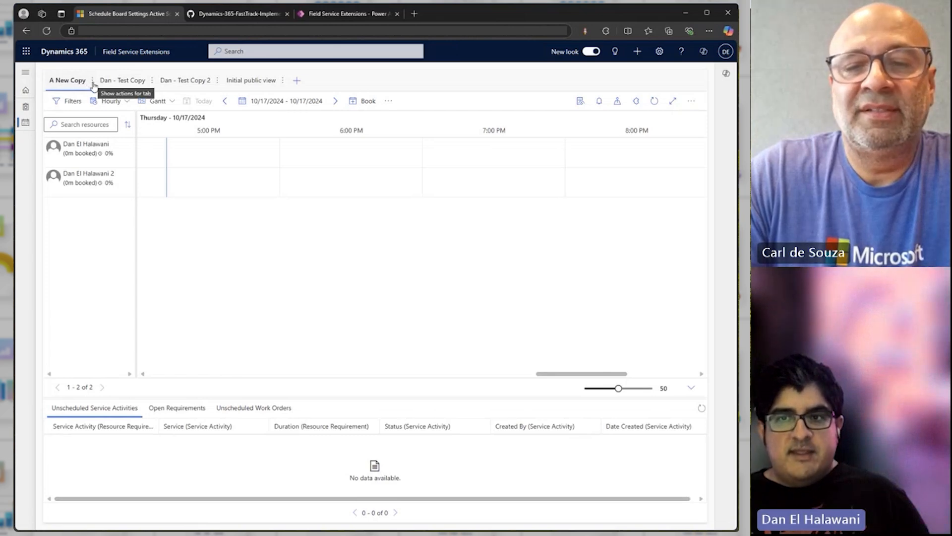
click(92, 79)
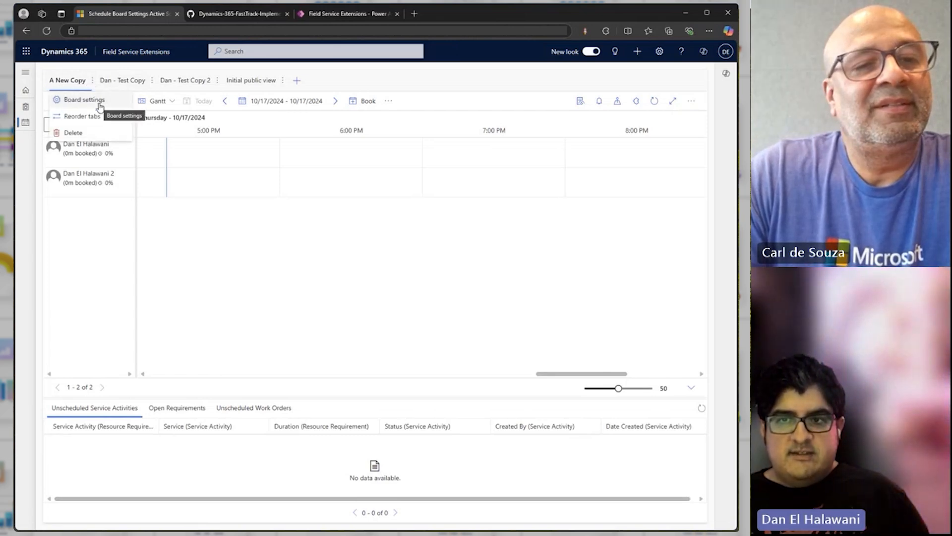
click(84, 100)
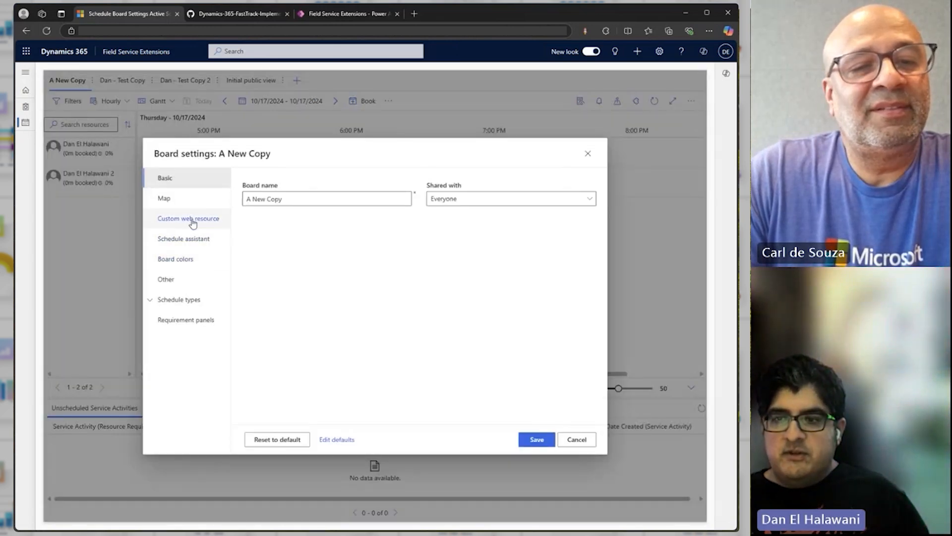
click(176, 259)
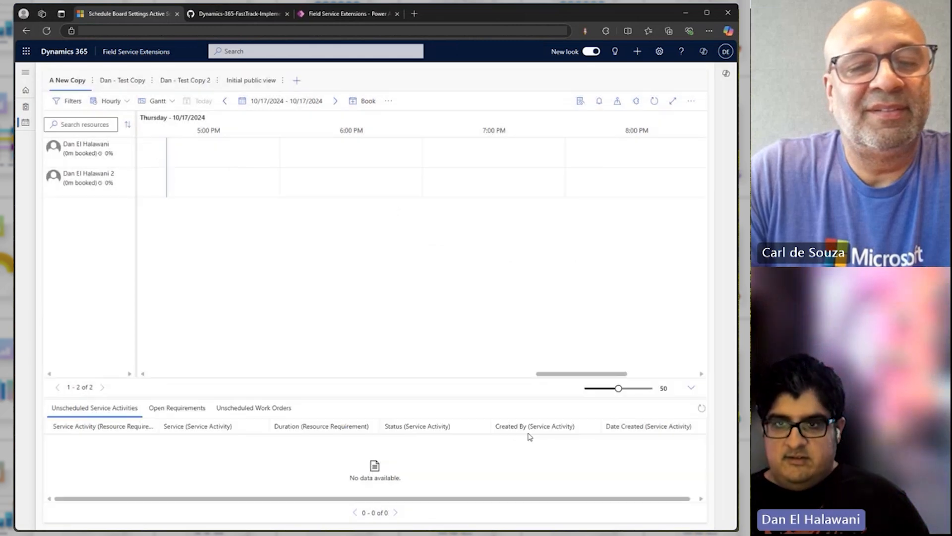
mouse_move(25, 107)
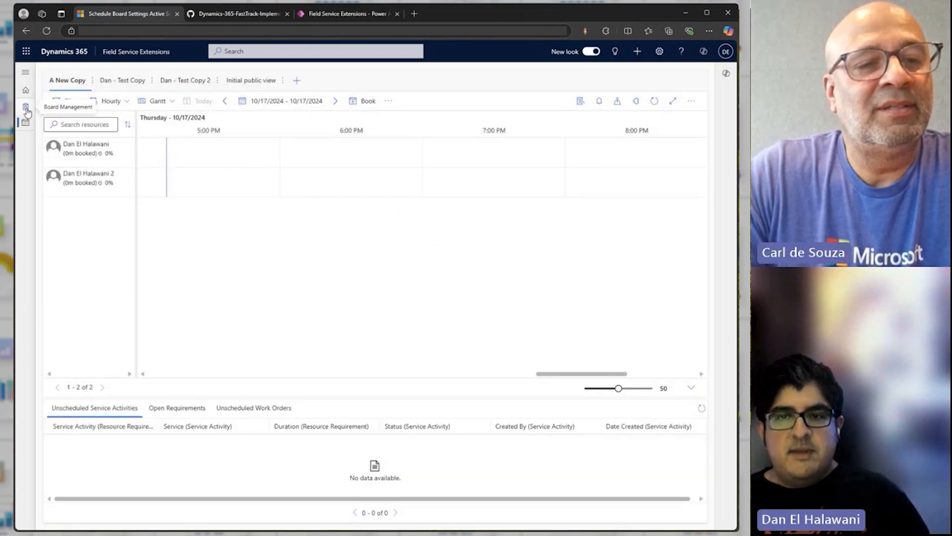
From Board Management, disable the A New Copy board and confirm with Submit.
click(25, 108)
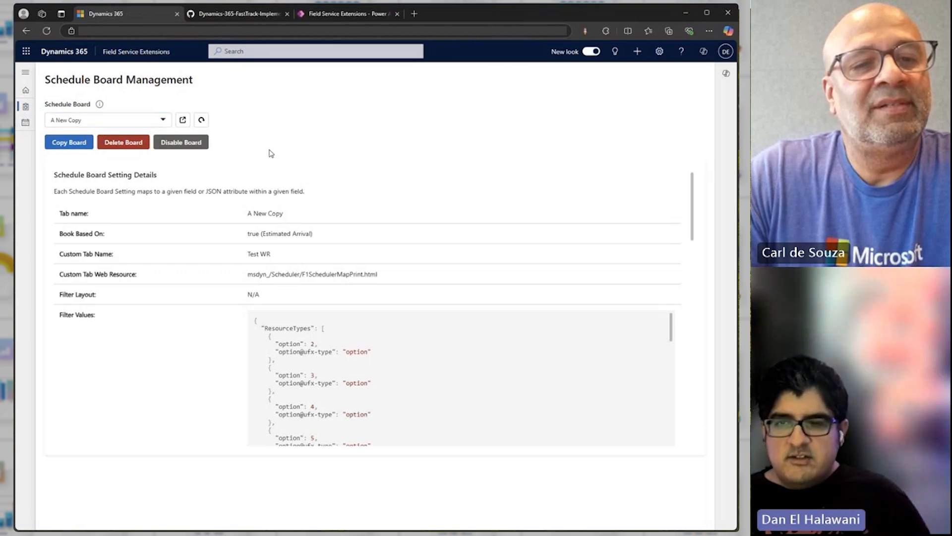
mouse_move(260, 172)
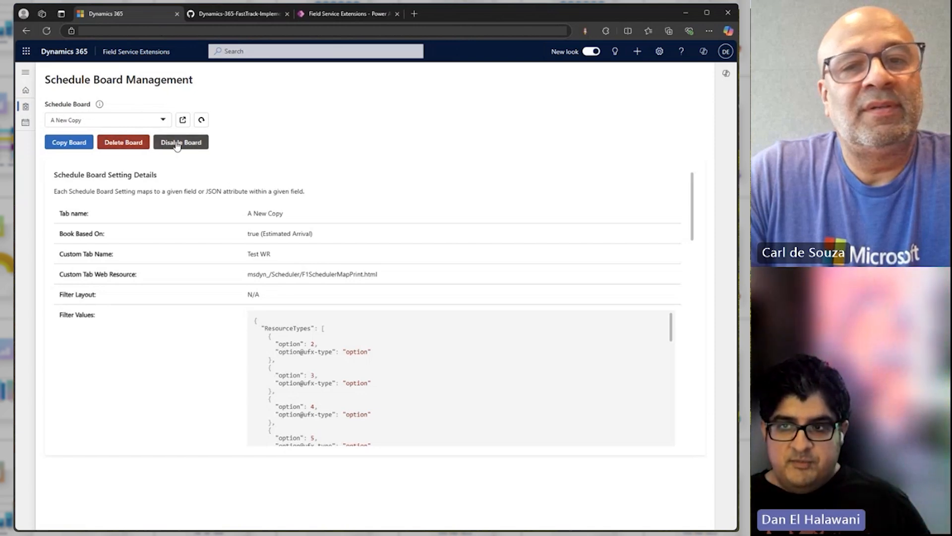
click(180, 142)
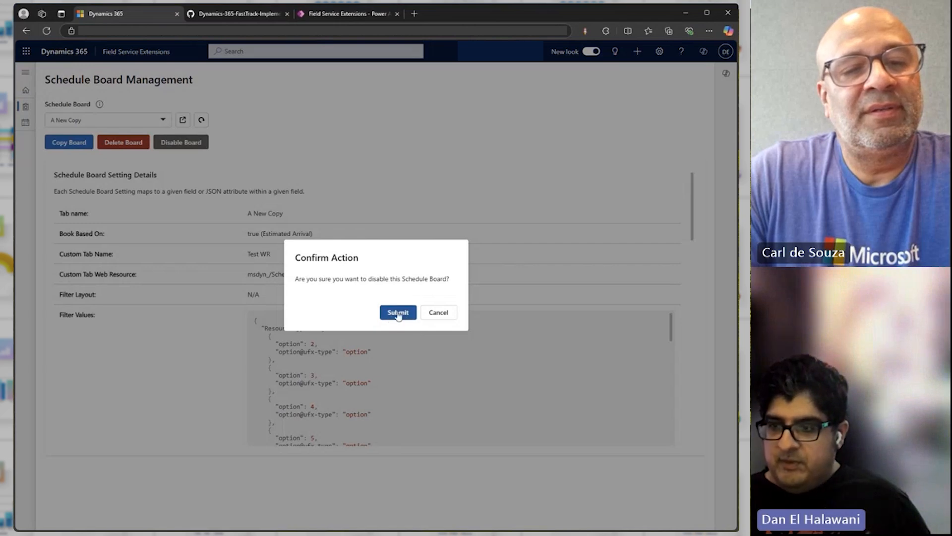
click(398, 312)
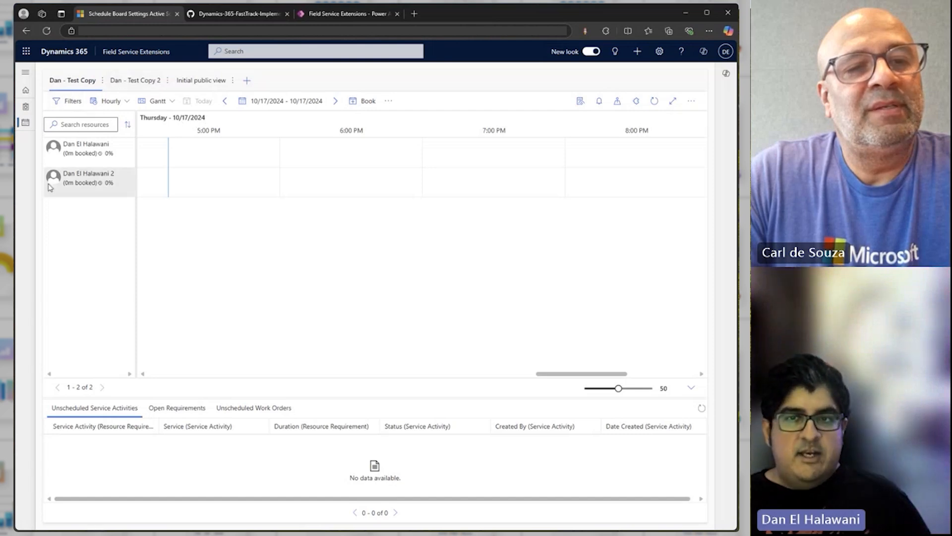
mouse_move(25, 107)
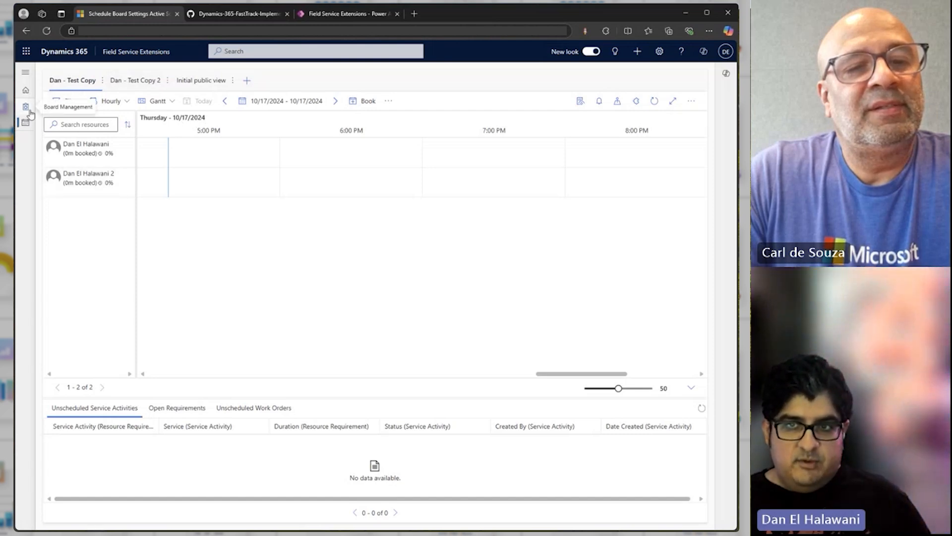
Re-enable the A New Copy board, then start deleting it and cancel the deletion.
click(25, 107)
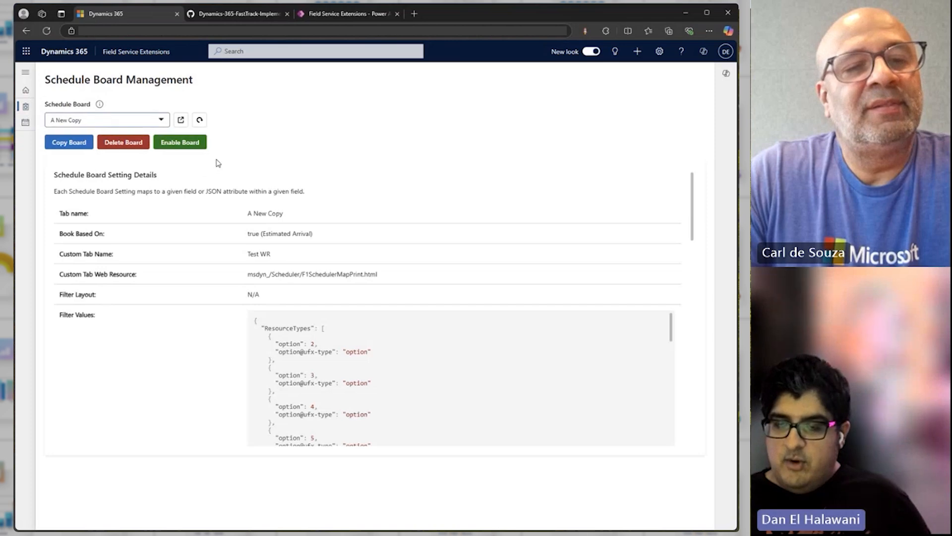
click(179, 141)
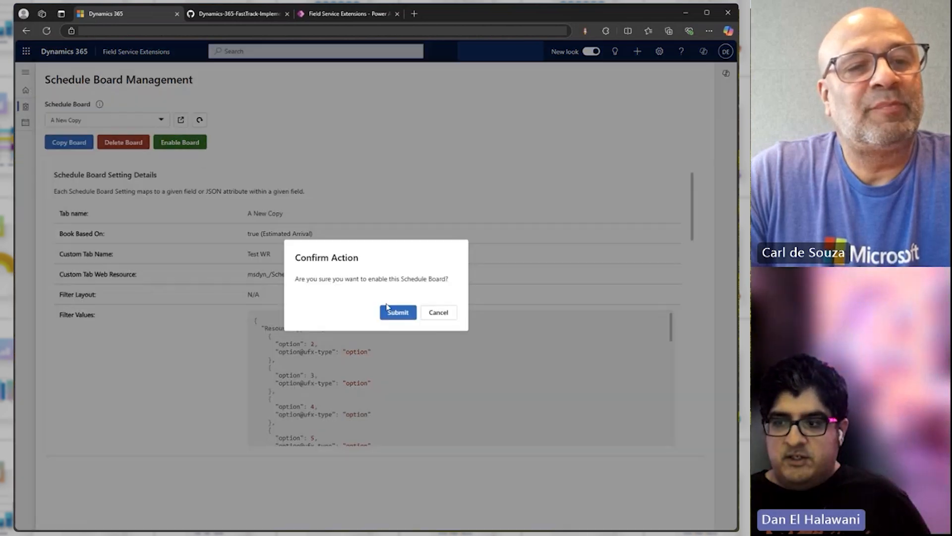
click(397, 311)
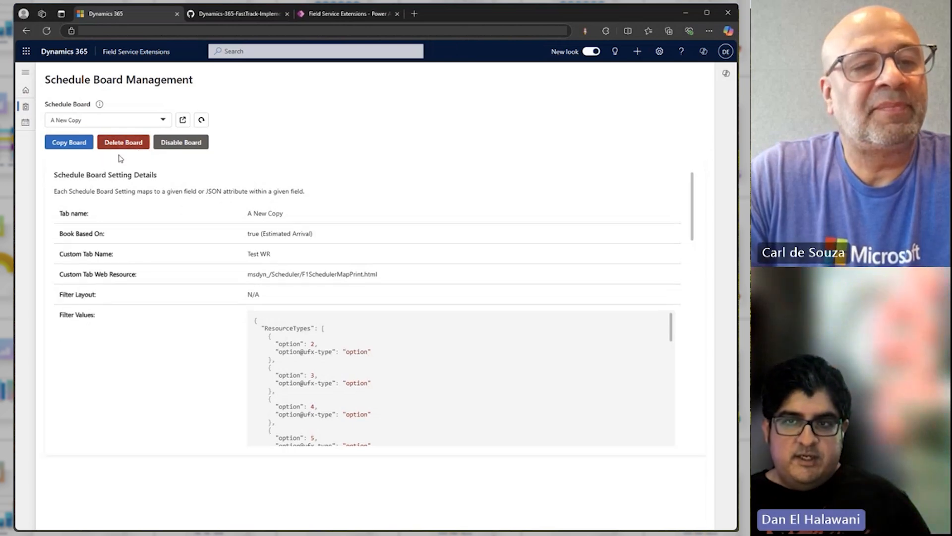
mouse_move(206, 256)
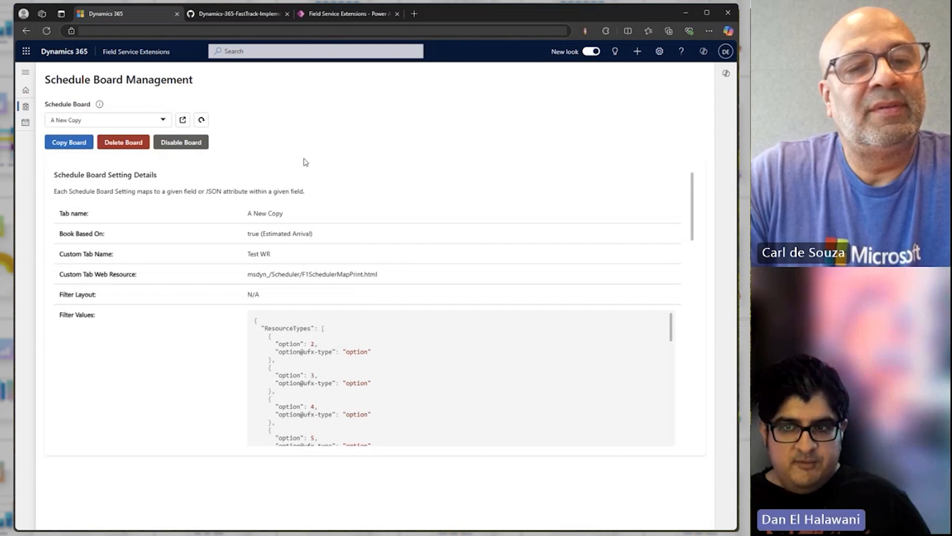
mouse_move(128, 156)
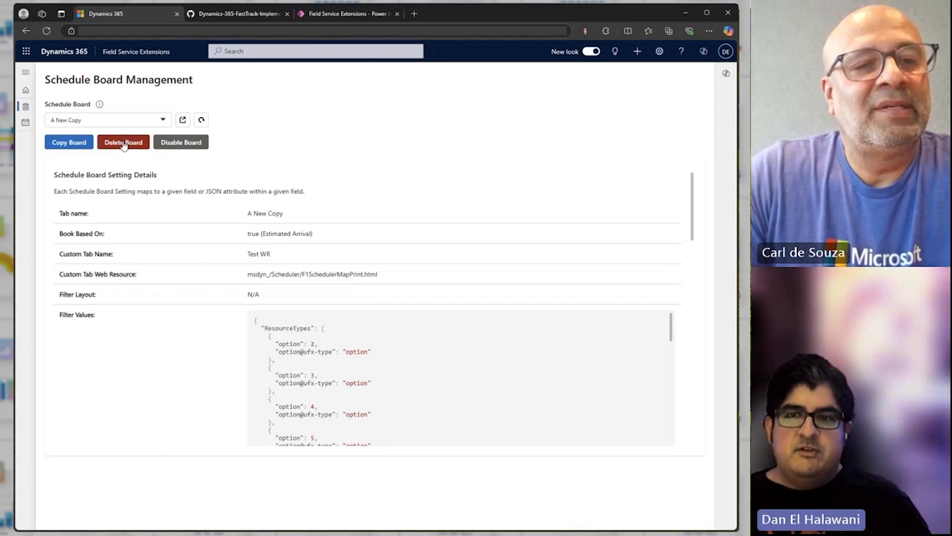
mouse_move(140, 174)
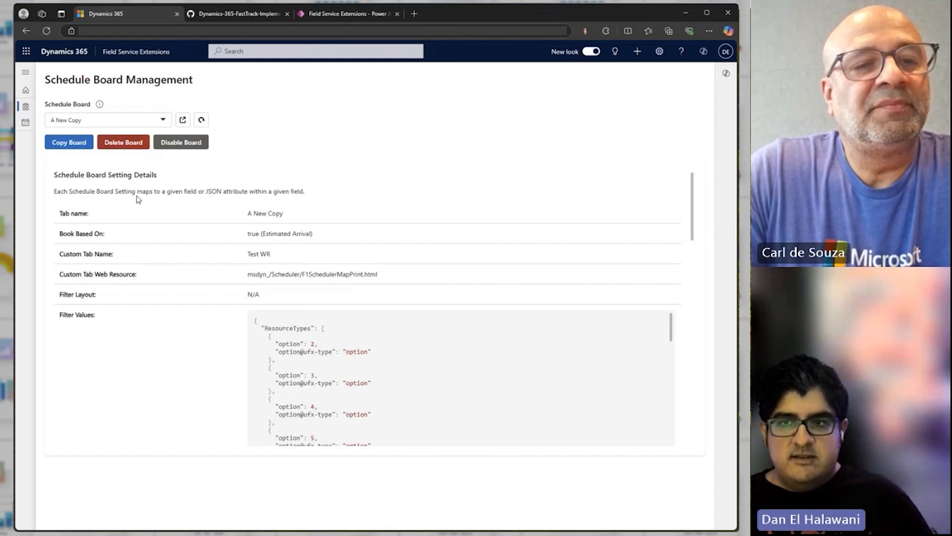
click(123, 142)
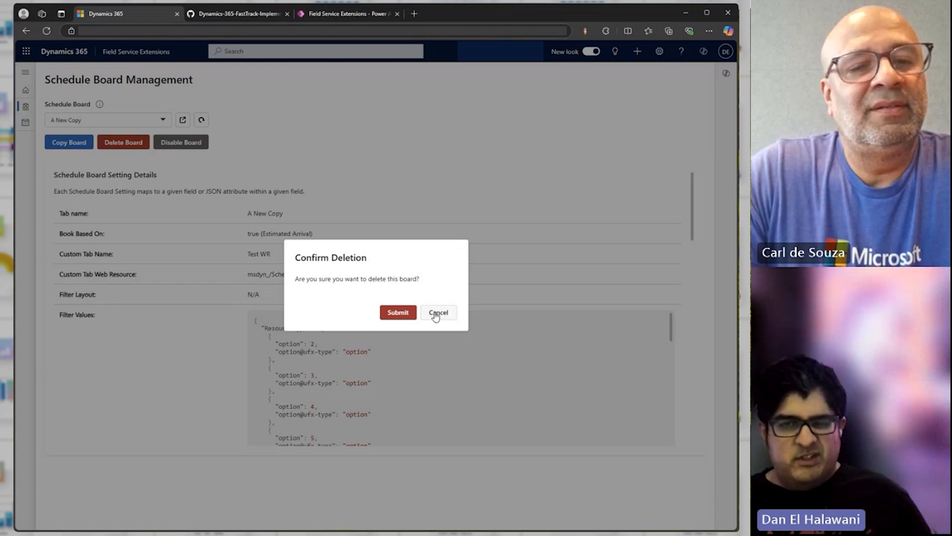
click(438, 311)
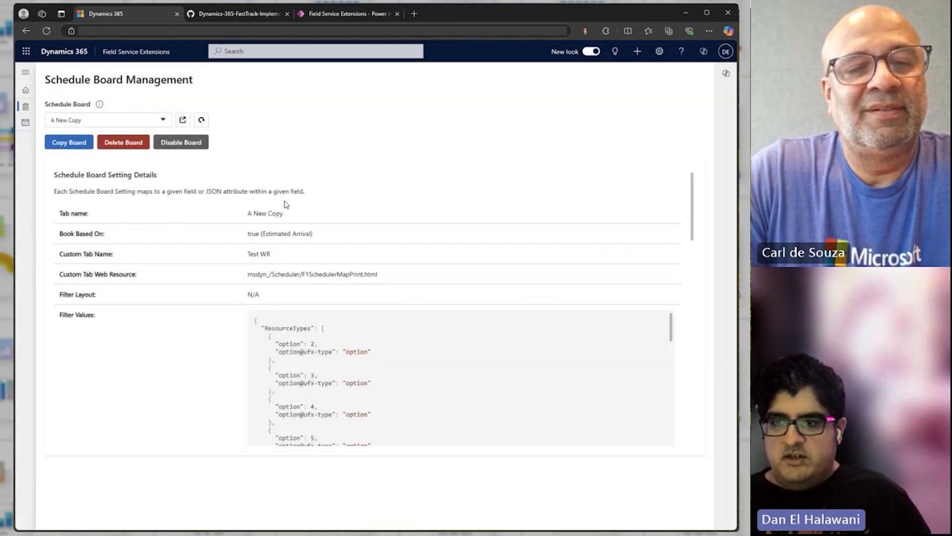
mouse_move(273, 145)
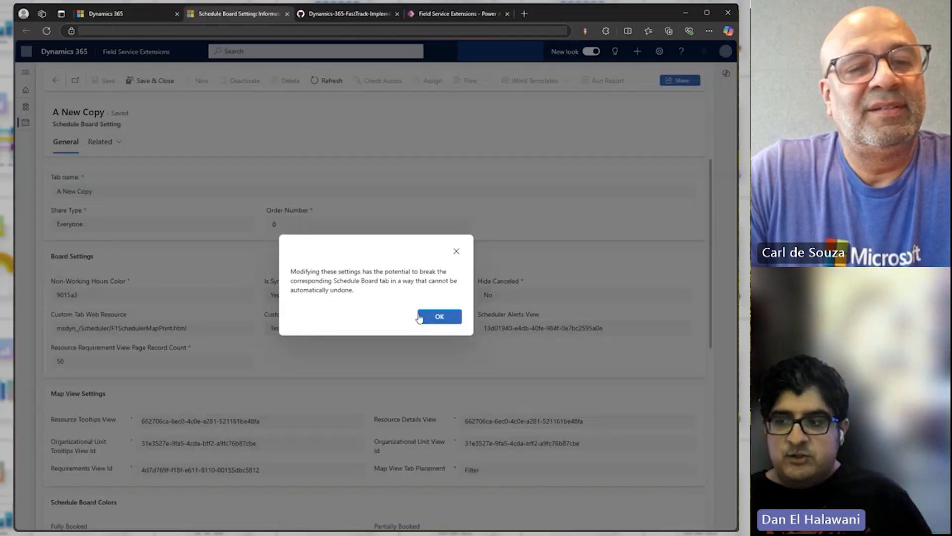
click(439, 317)
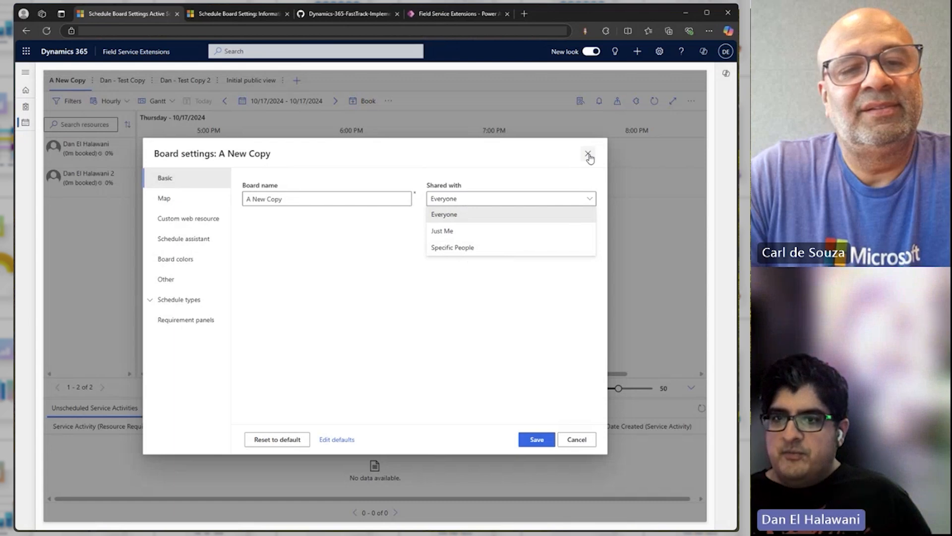
click(587, 155)
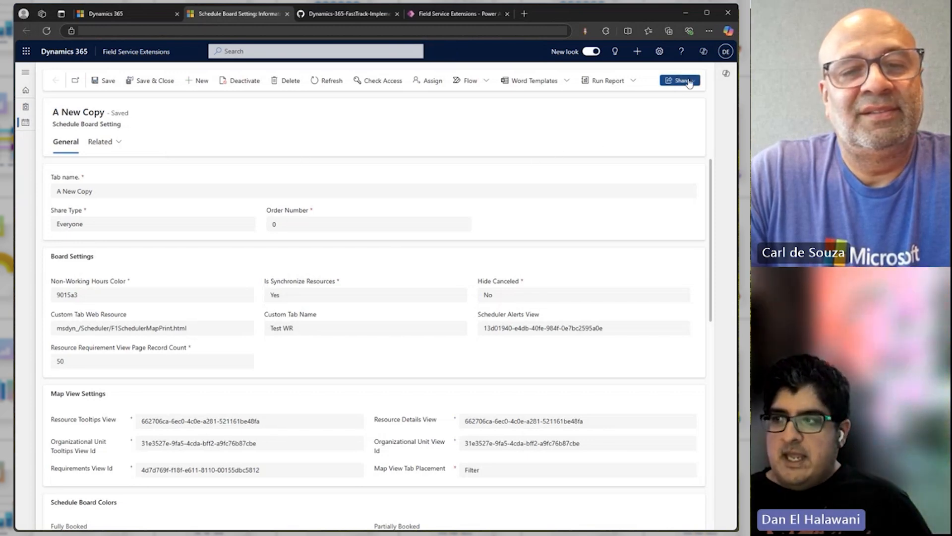
click(680, 81)
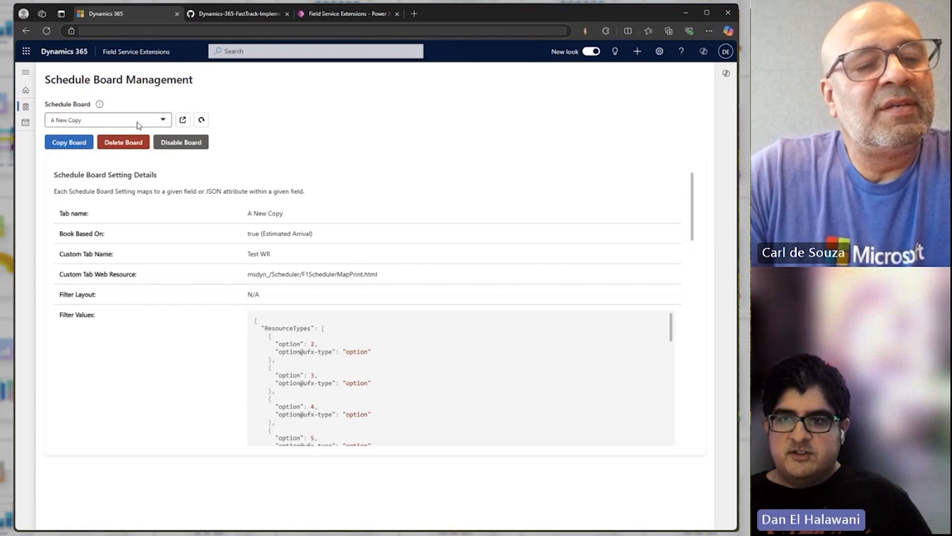
Select the Default board, attempt Delete Board, then head to the Schedule Board.
click(162, 120)
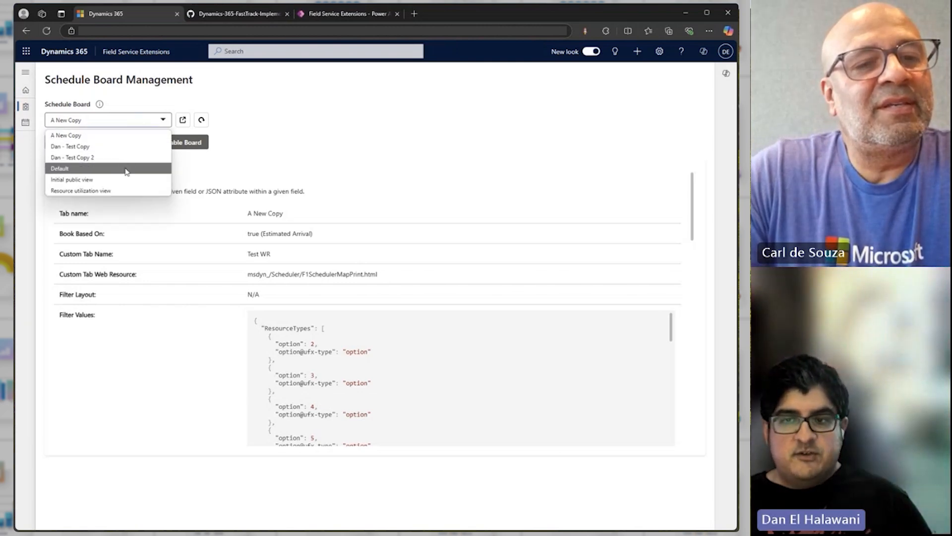
click(60, 168)
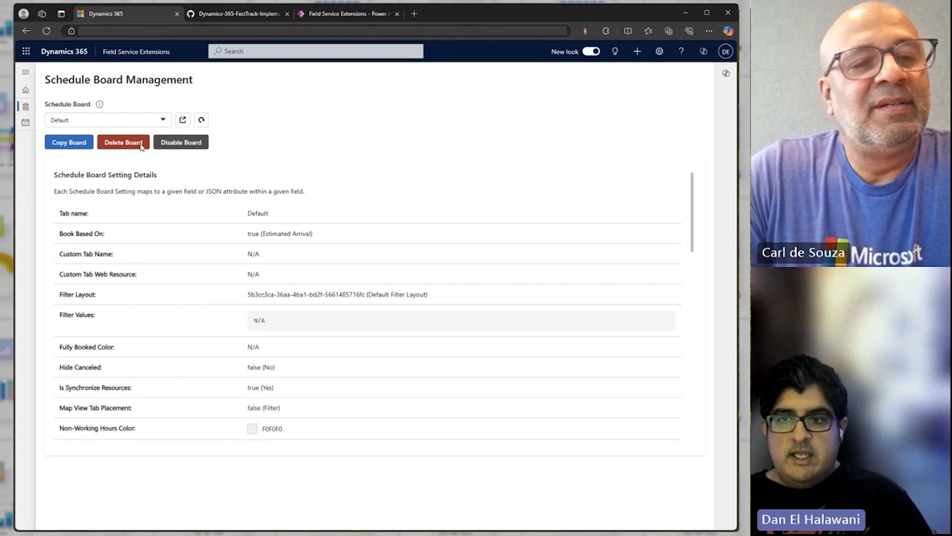
click(124, 141)
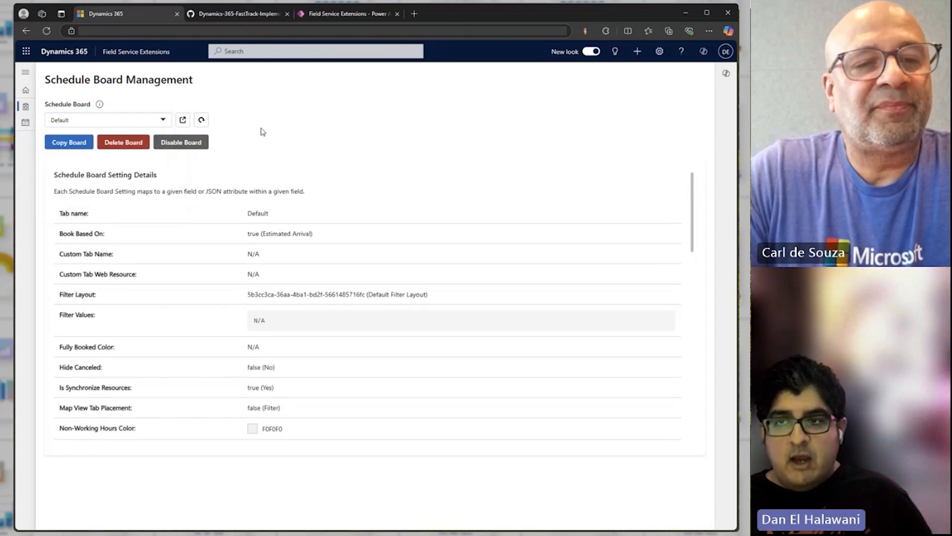
mouse_move(269, 140)
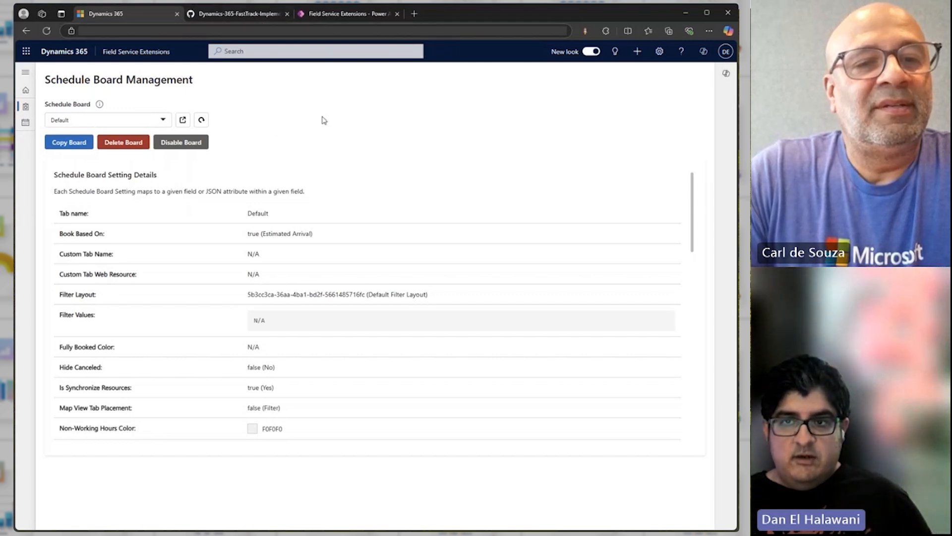
mouse_move(312, 144)
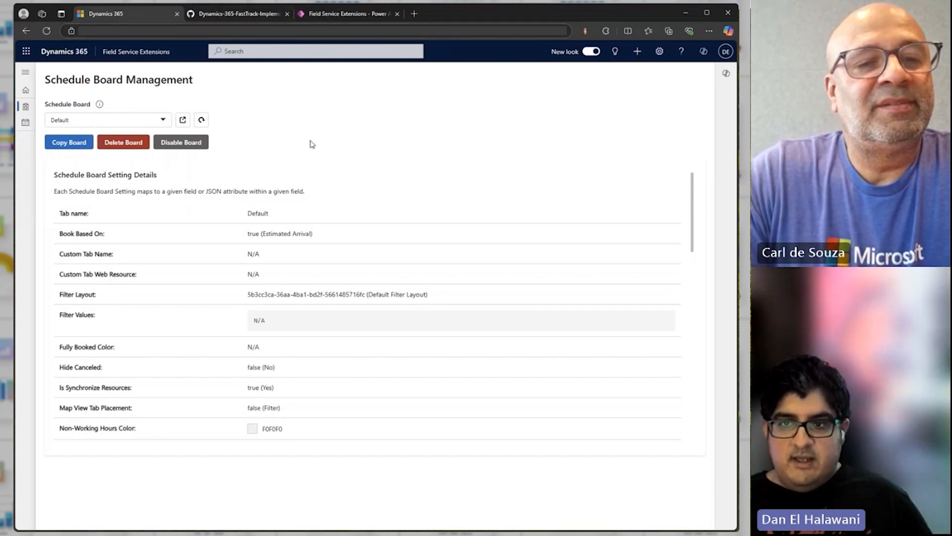
mouse_move(308, 148)
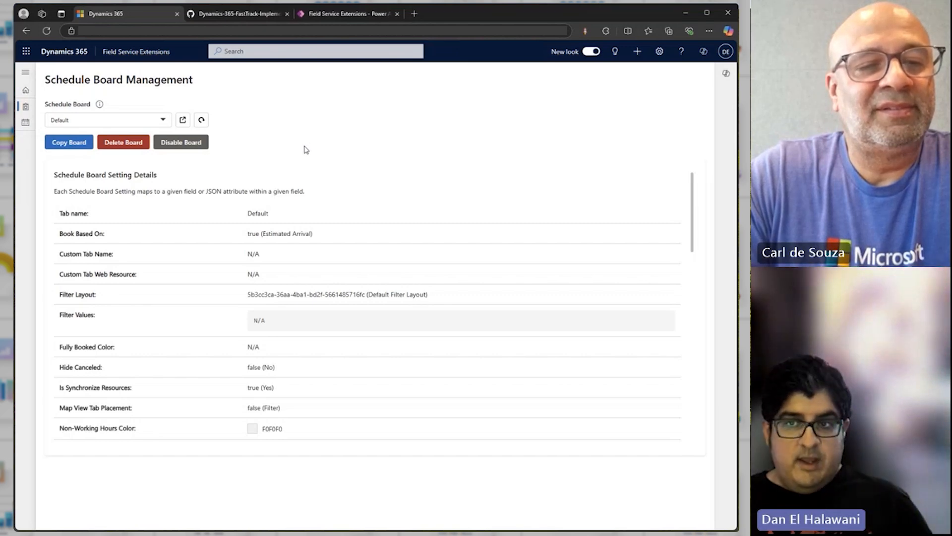
mouse_move(297, 154)
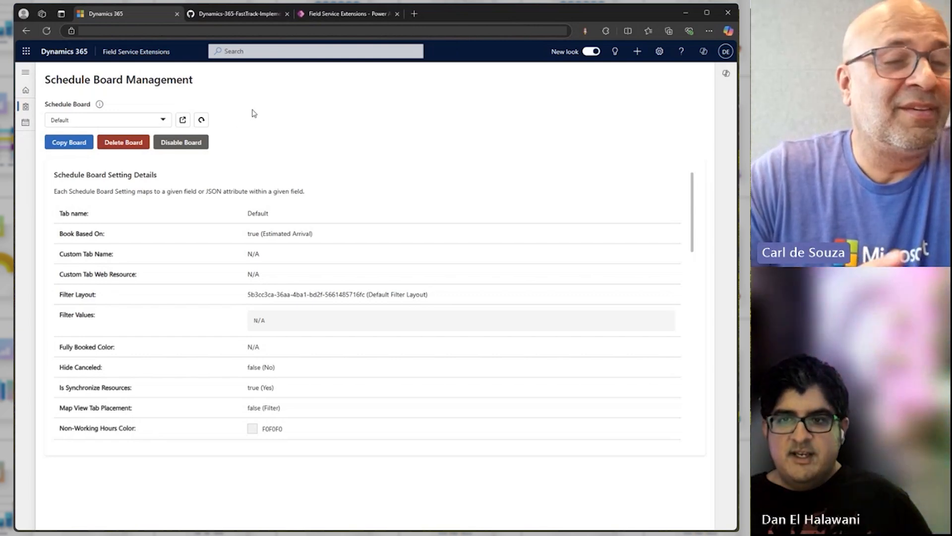
mouse_move(25, 122)
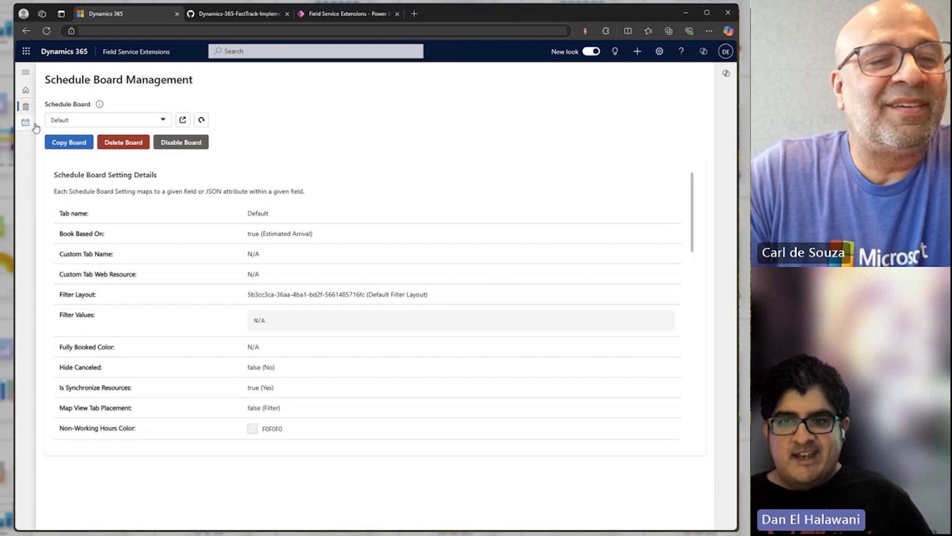
click(25, 122)
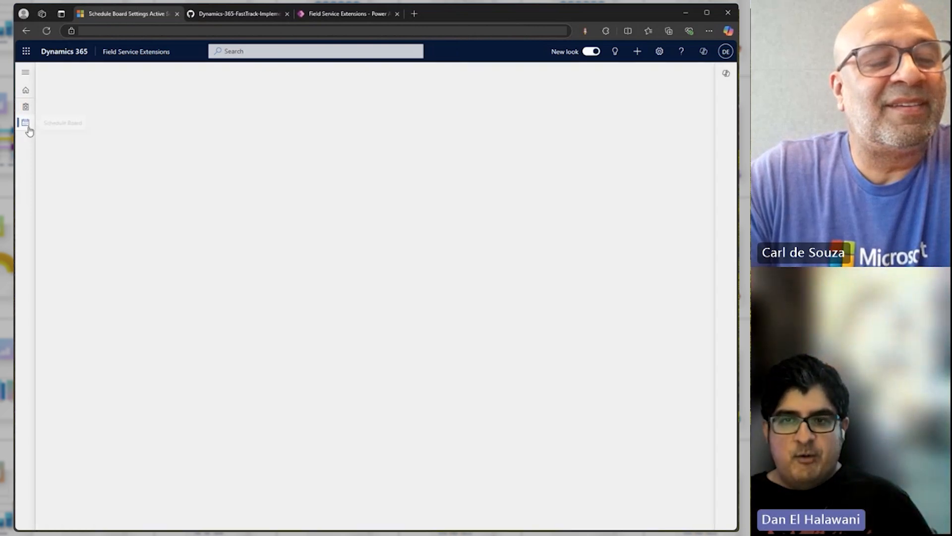
Start a new schedule board, review its web resource and schedule assistant settings, then close without adding.
click(25, 122)
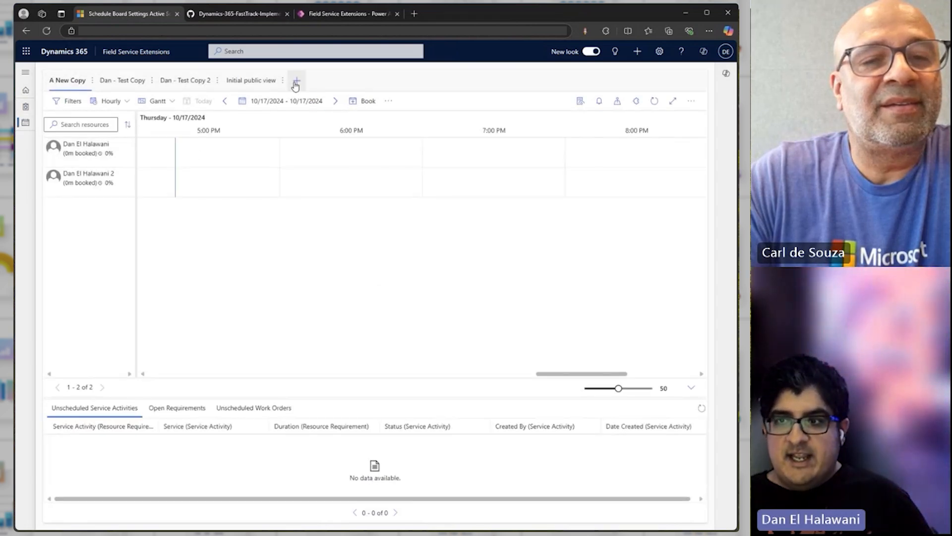
click(296, 81)
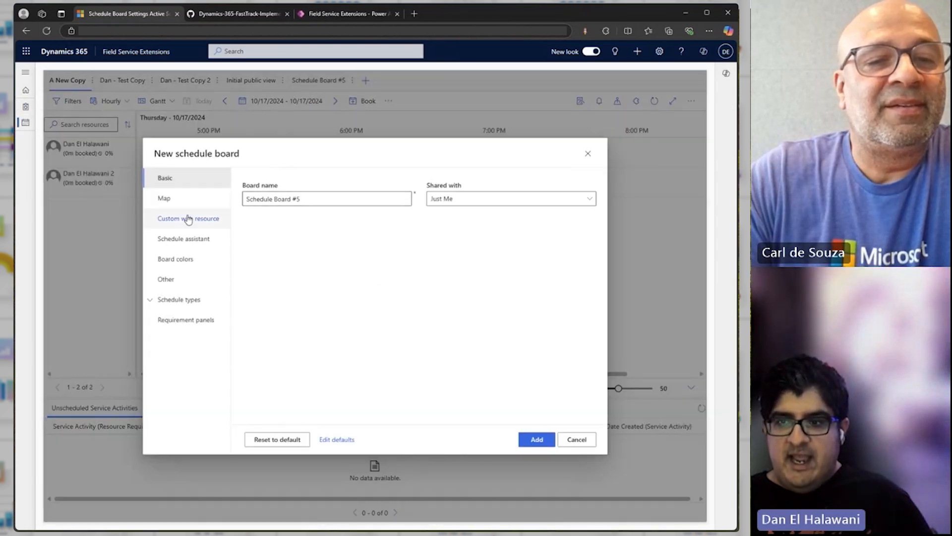
click(189, 219)
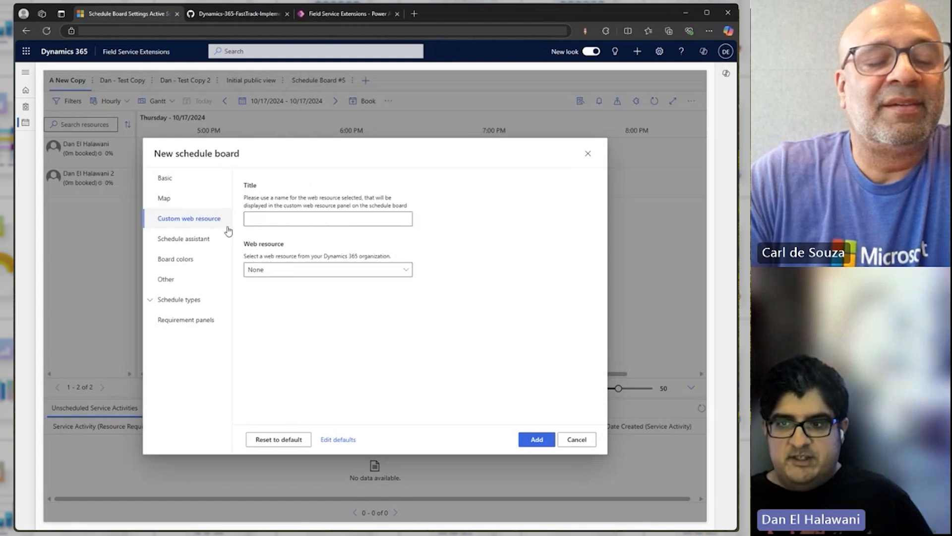
click(184, 238)
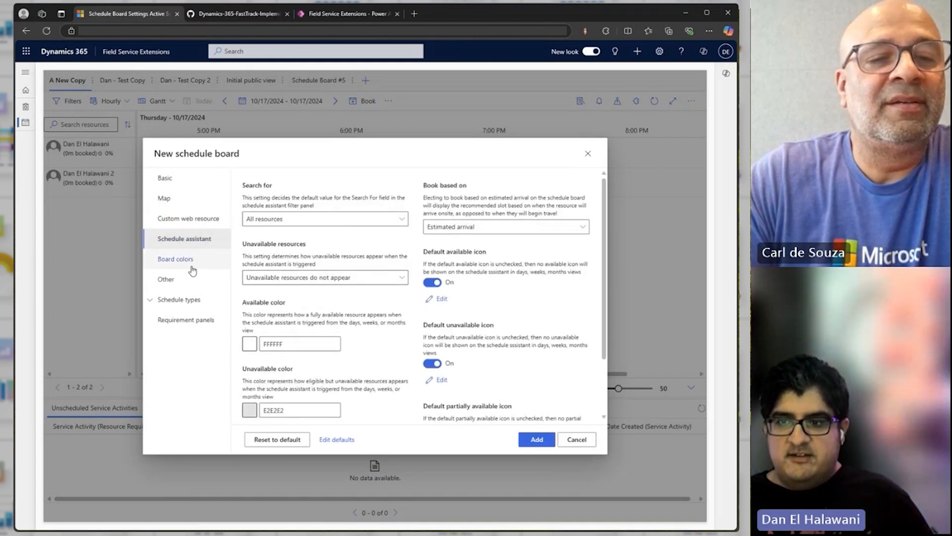
mouse_move(188, 218)
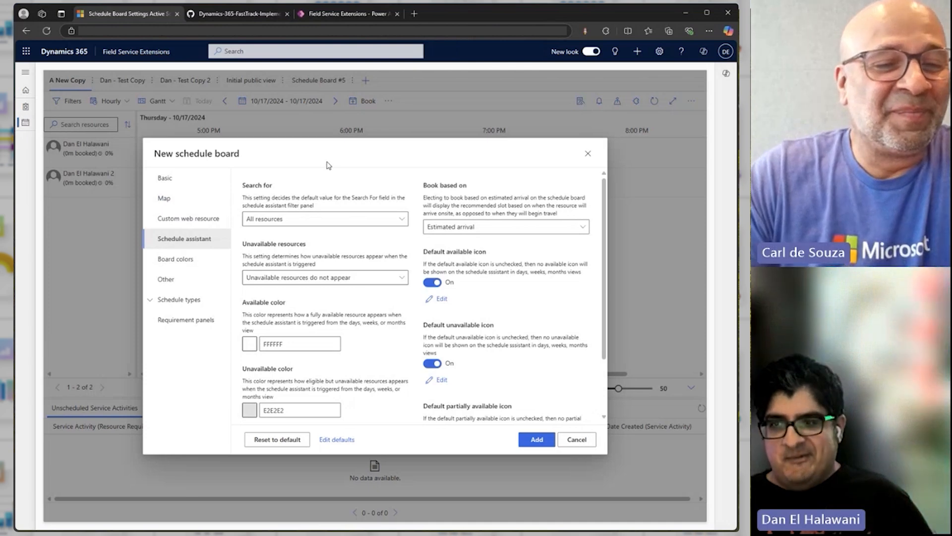
mouse_move(576, 163)
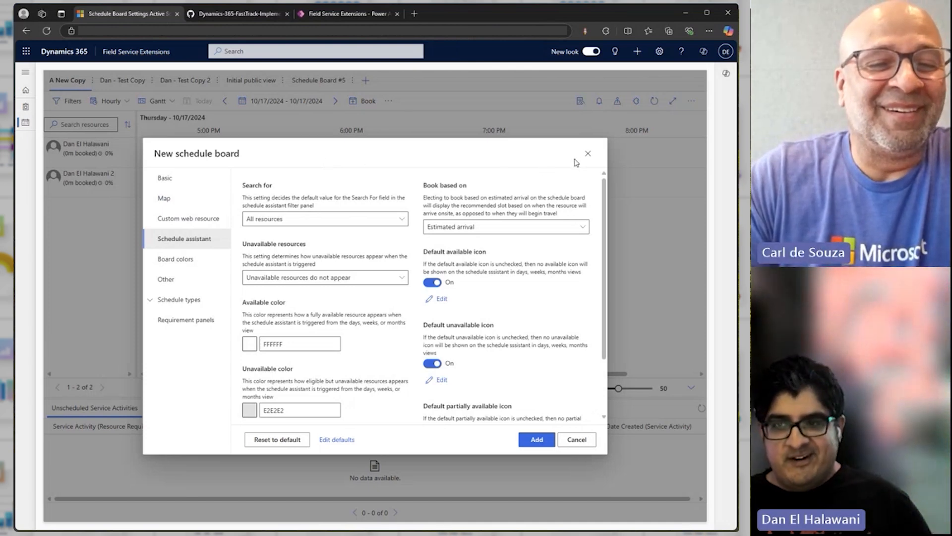
mouse_move(604, 229)
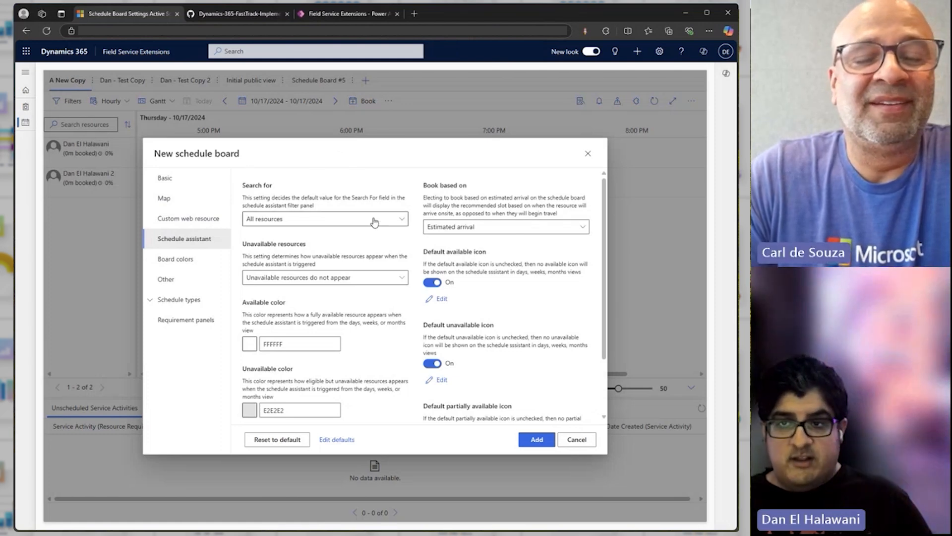
mouse_move(552, 192)
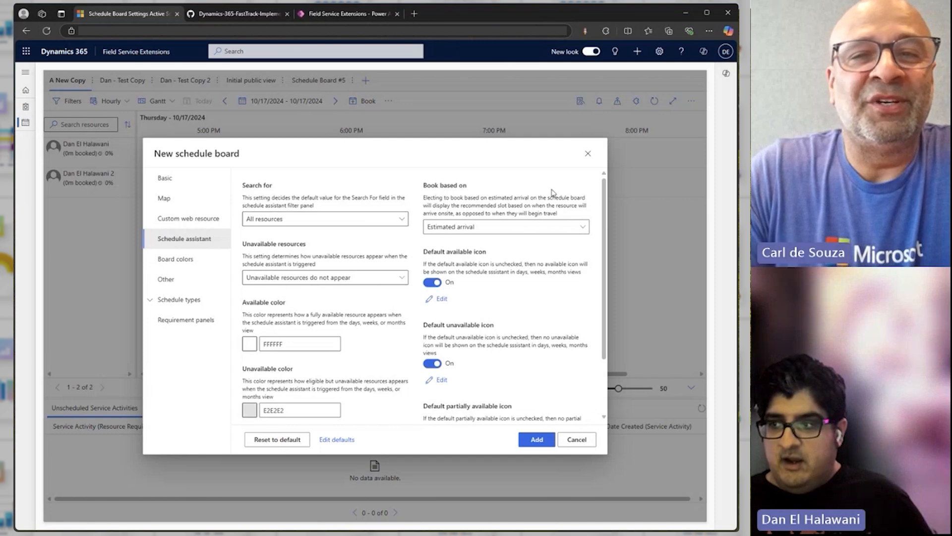
mouse_move(484, 153)
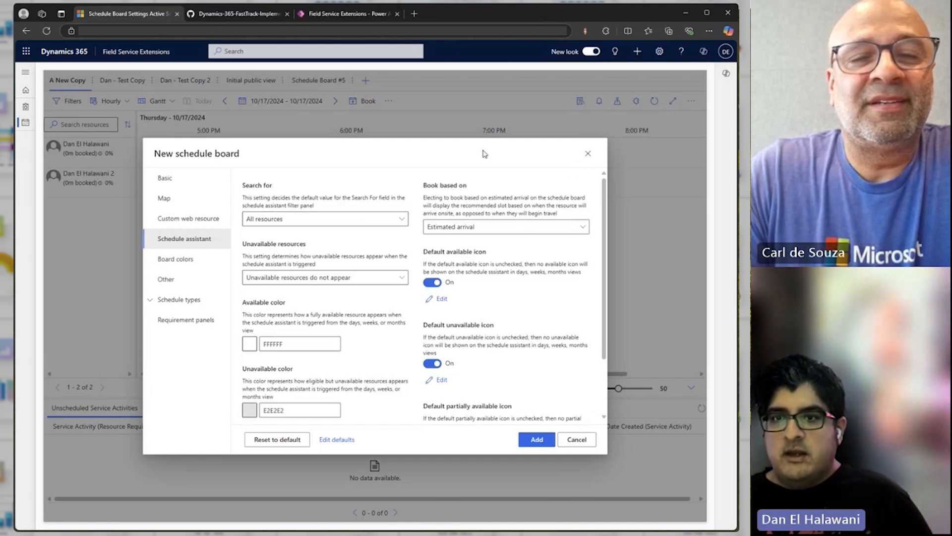
mouse_move(470, 161)
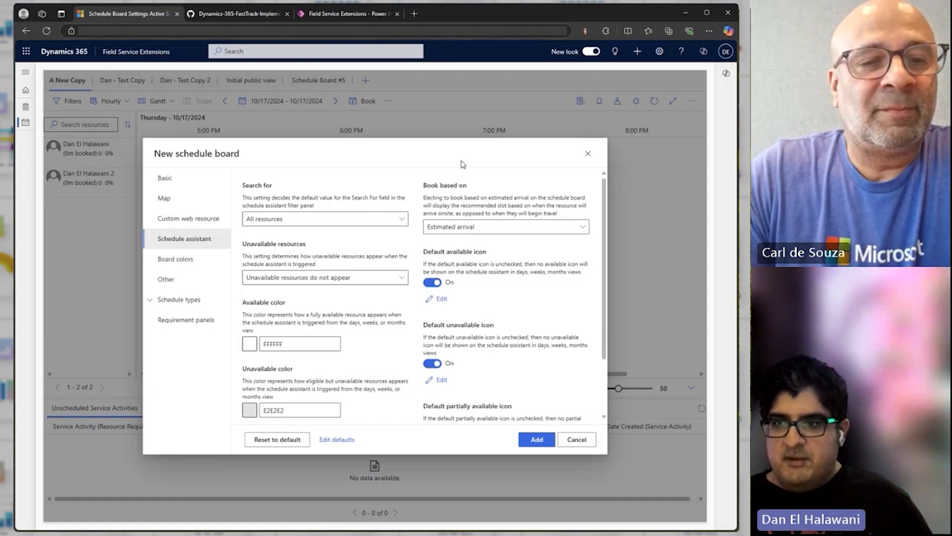
mouse_move(588, 166)
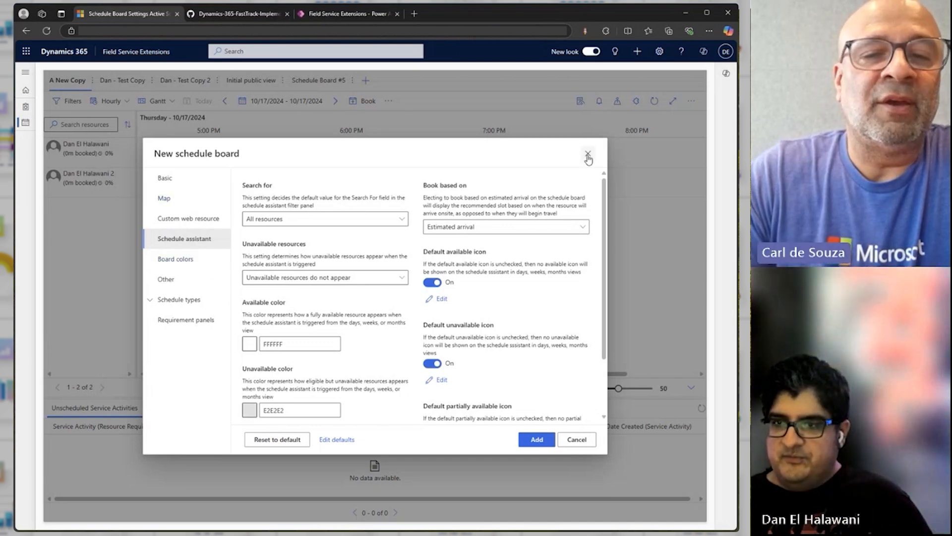
click(587, 154)
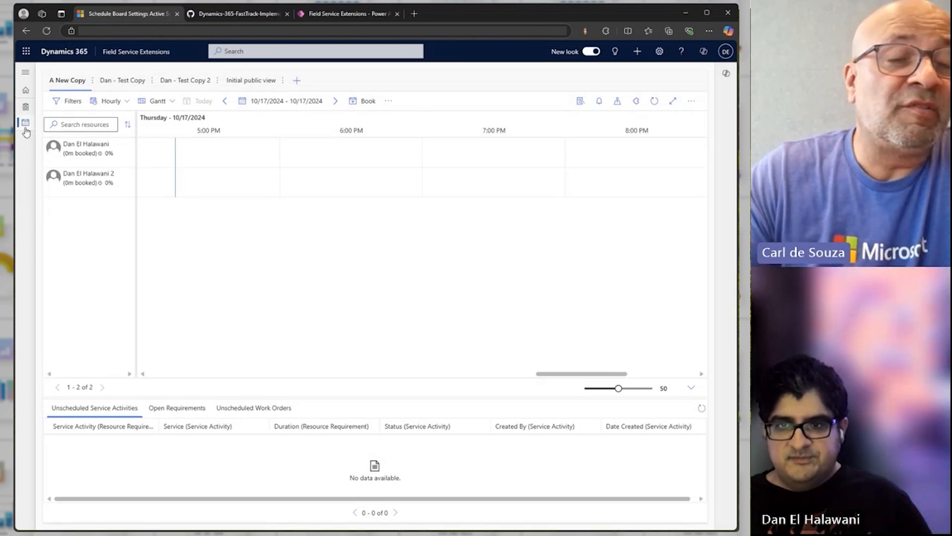
mouse_move(28, 151)
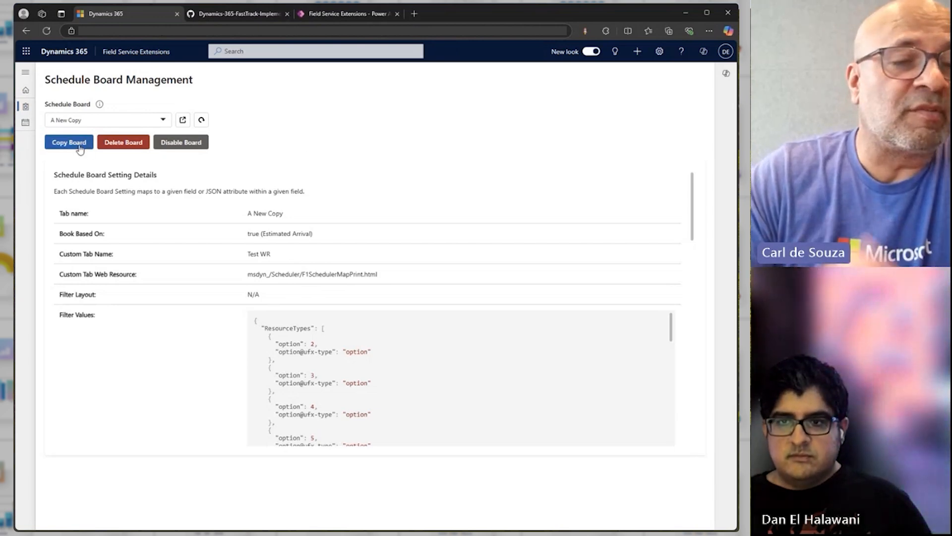
Copy the A New Copy board as '1 New Board' and switch to GitHub.
click(69, 141)
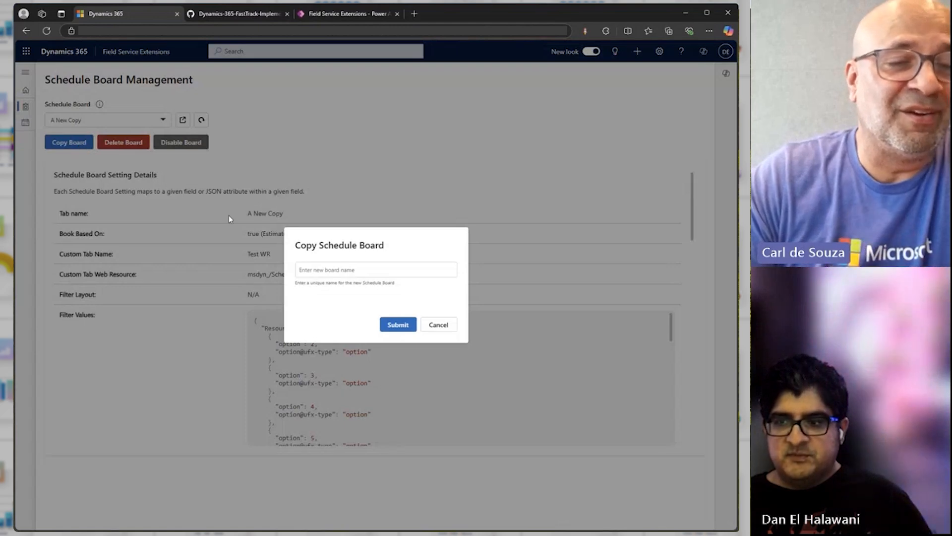
text(1 New Board)
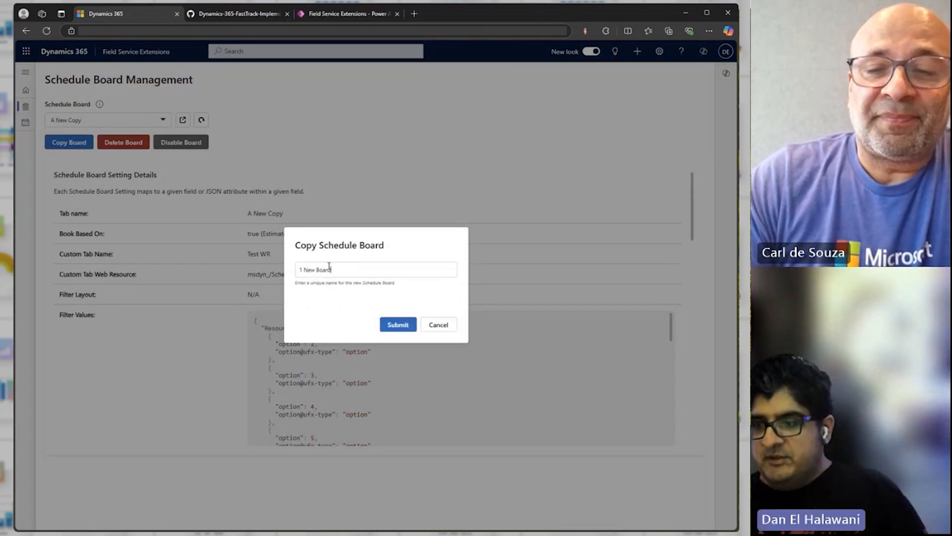
click(398, 324)
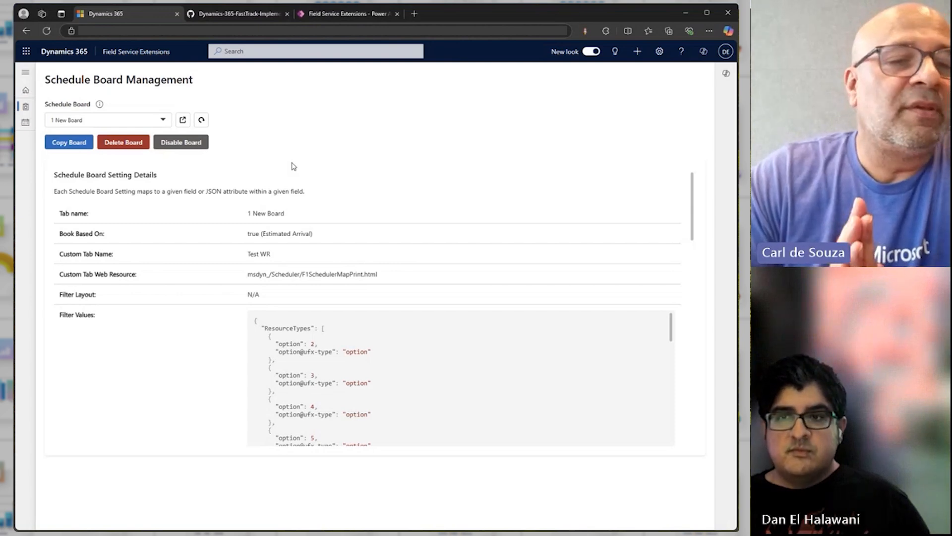
mouse_move(259, 111)
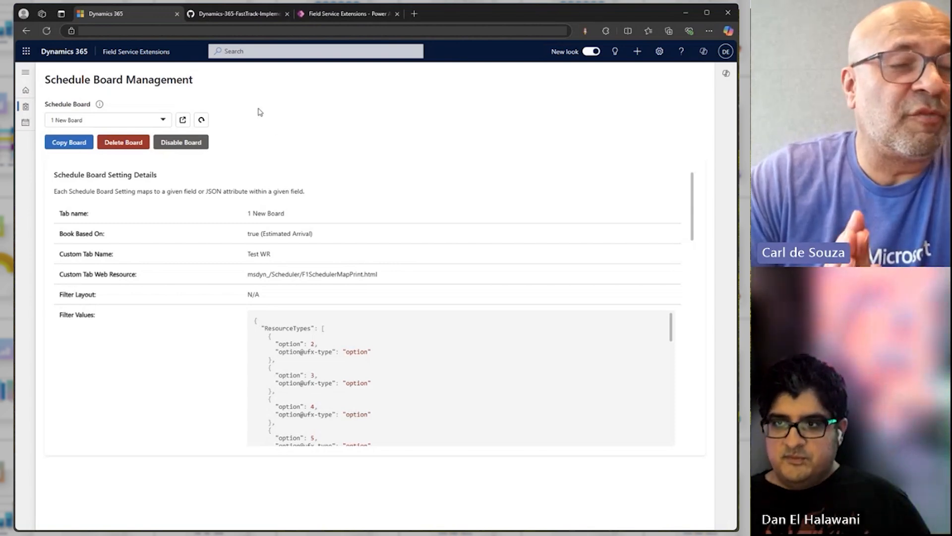
click(237, 13)
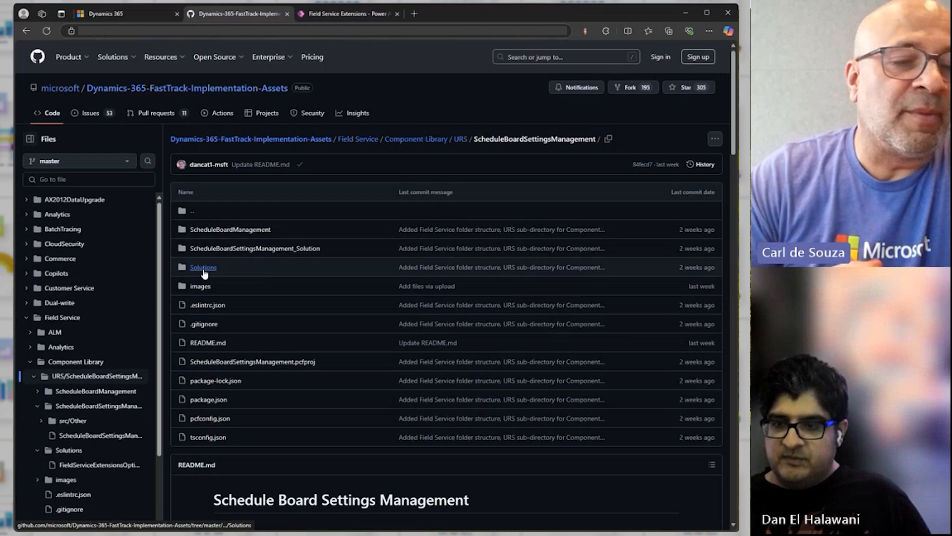
click(202, 267)
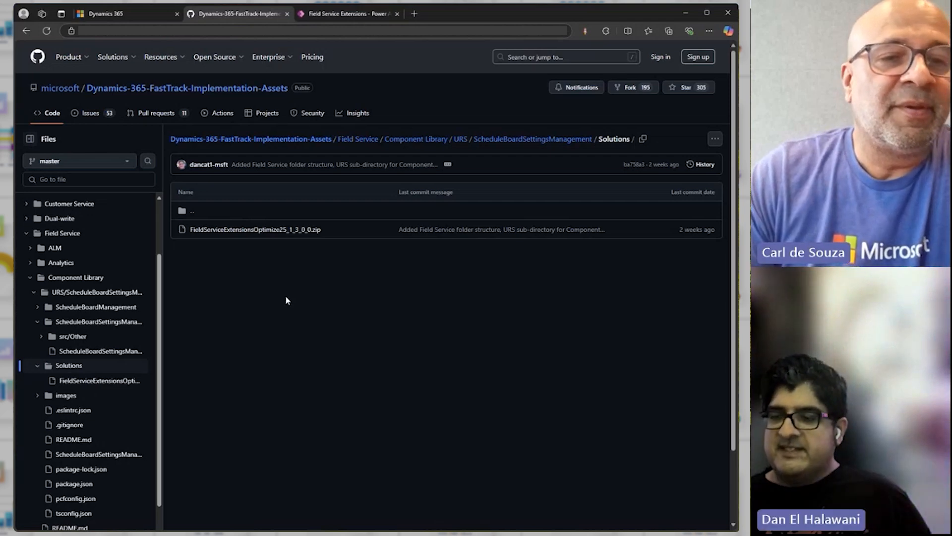
mouse_move(393, 278)
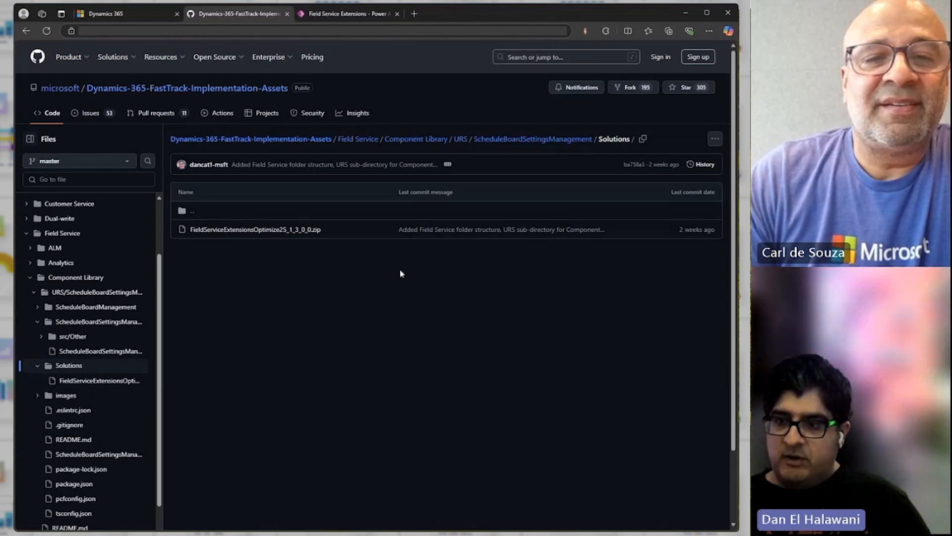
mouse_move(273, 239)
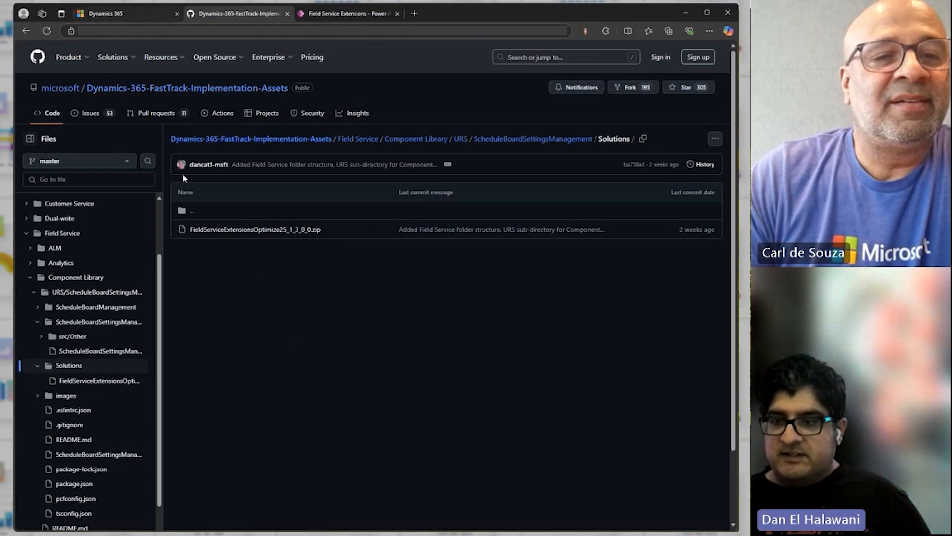
mouse_move(262, 360)
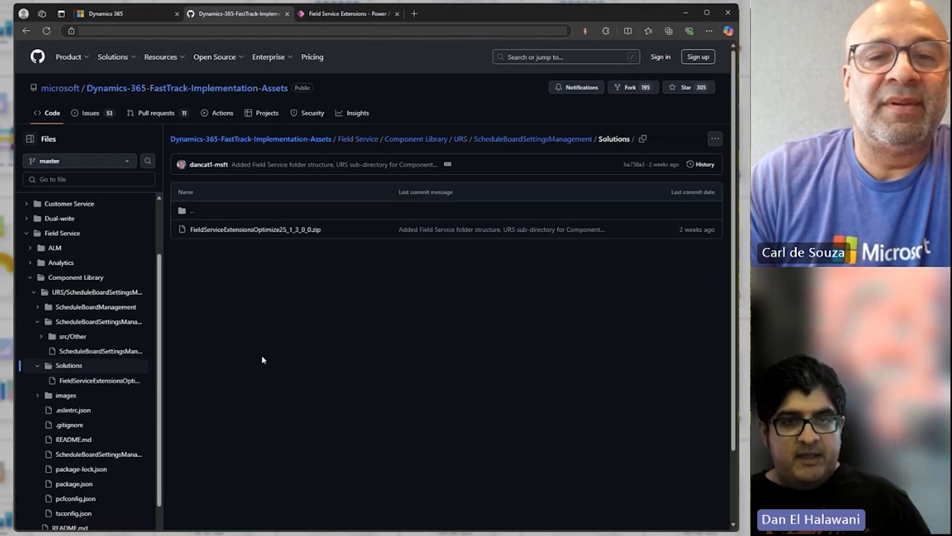
mouse_move(358, 326)
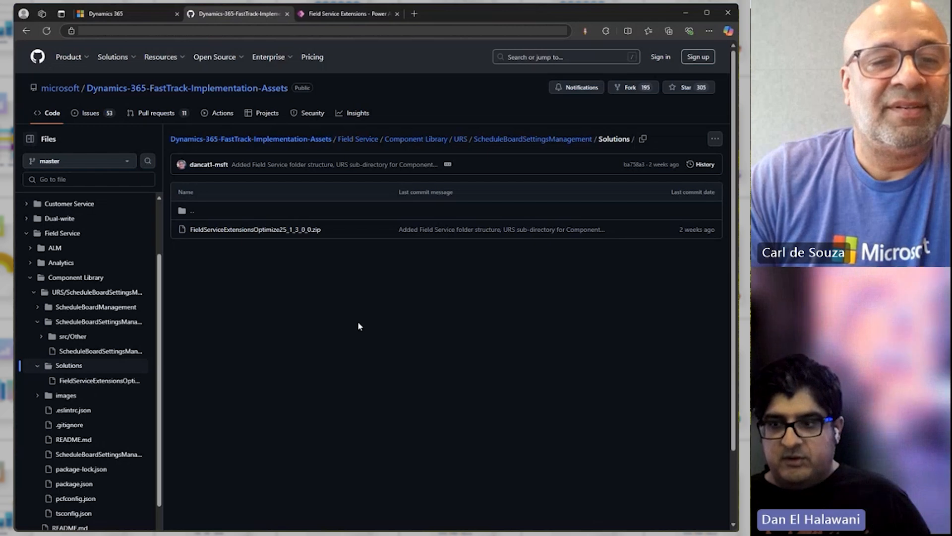
mouse_move(273, 403)
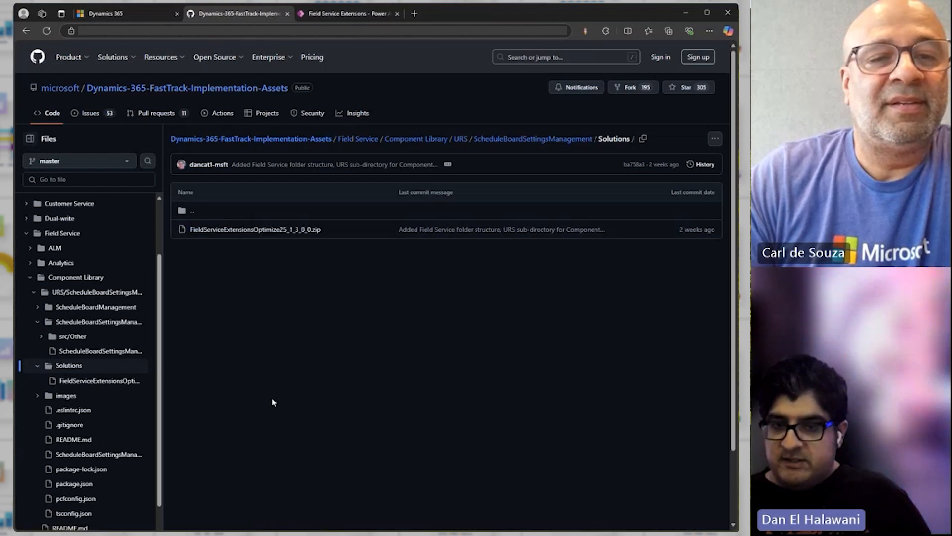
mouse_move(329, 292)
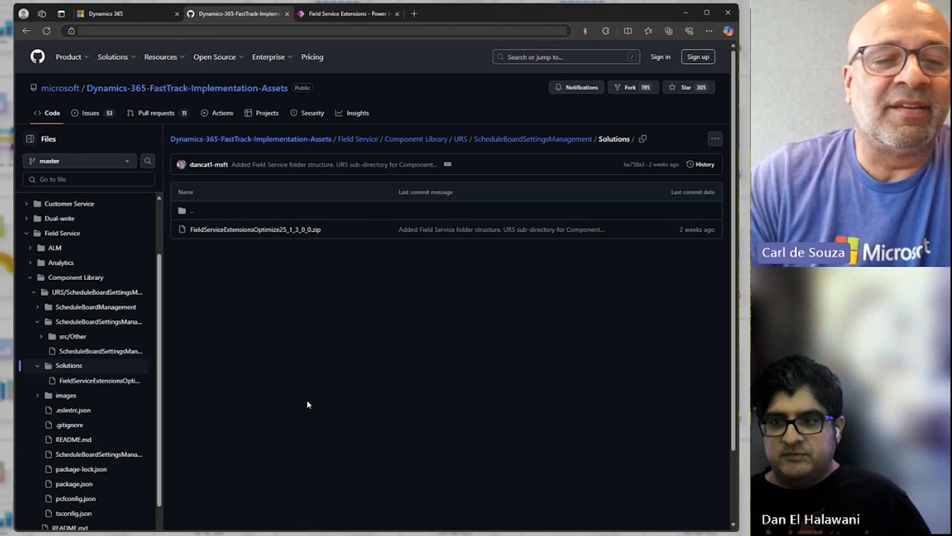
mouse_move(261, 318)
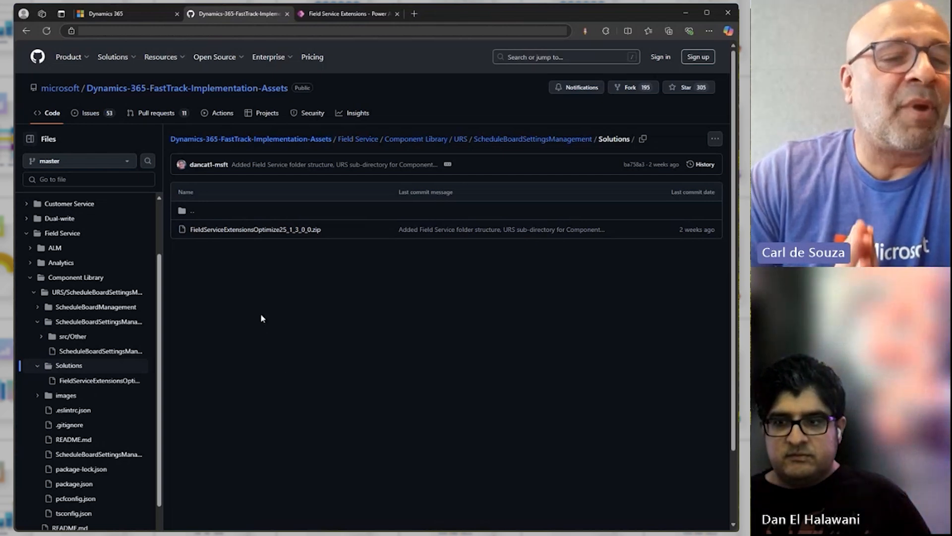
mouse_move(531, 259)
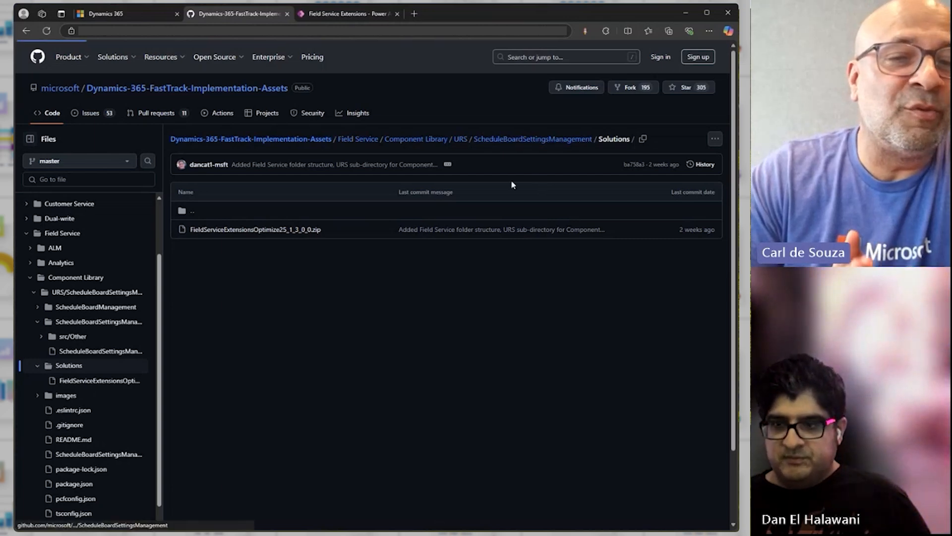
click(532, 139)
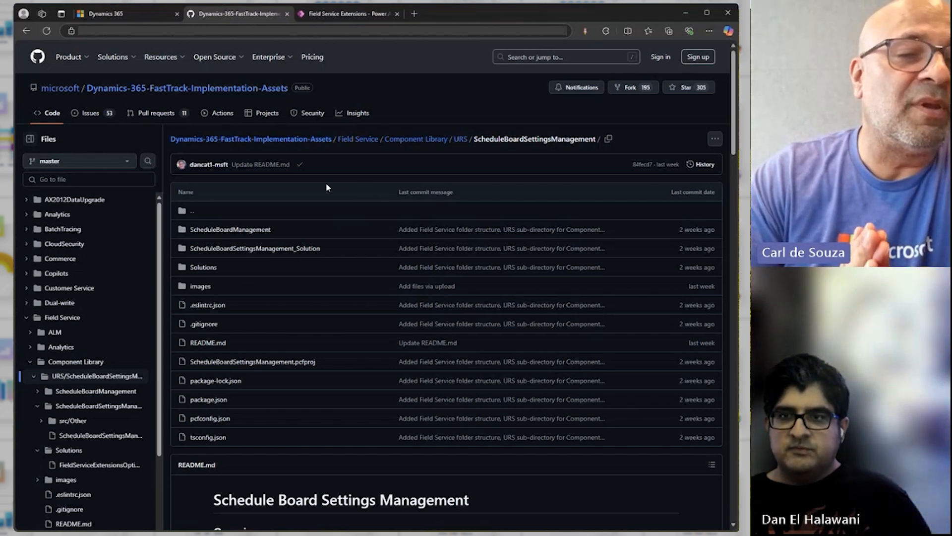
Switch back to the Dynamics 365 tab showing 1 New Board's settings.
click(121, 13)
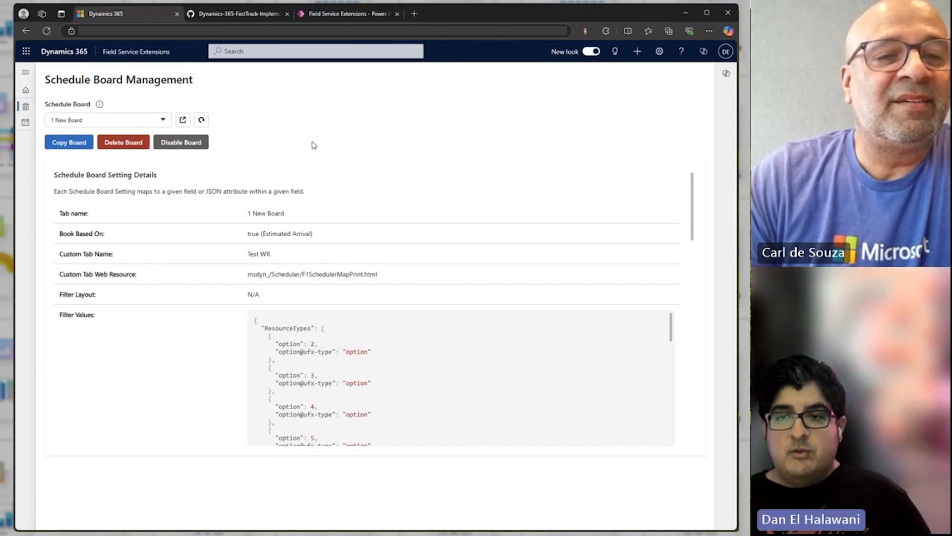
mouse_move(298, 121)
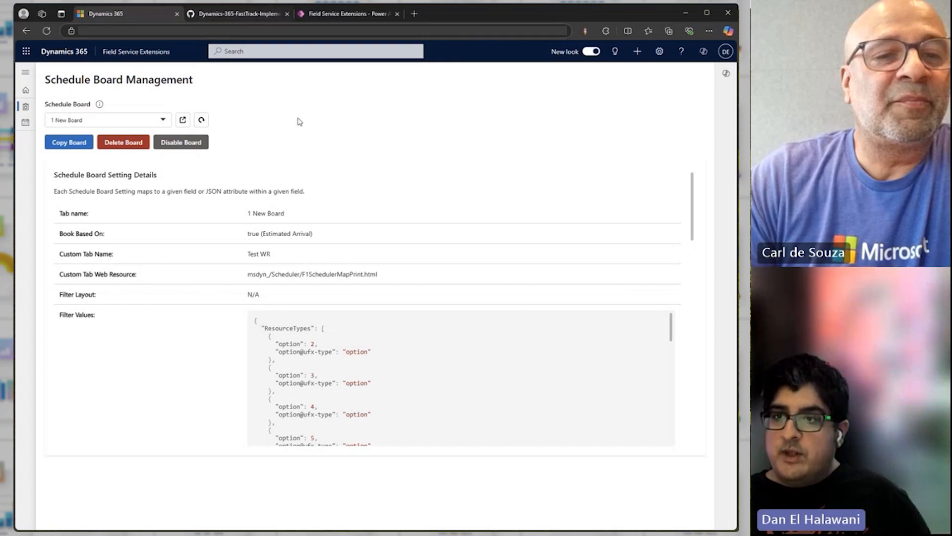
mouse_move(309, 144)
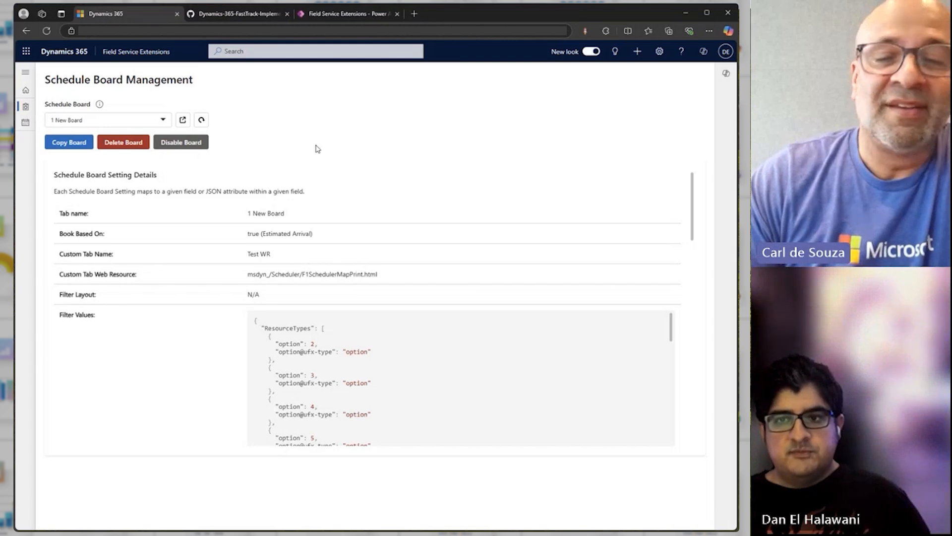
mouse_move(323, 163)
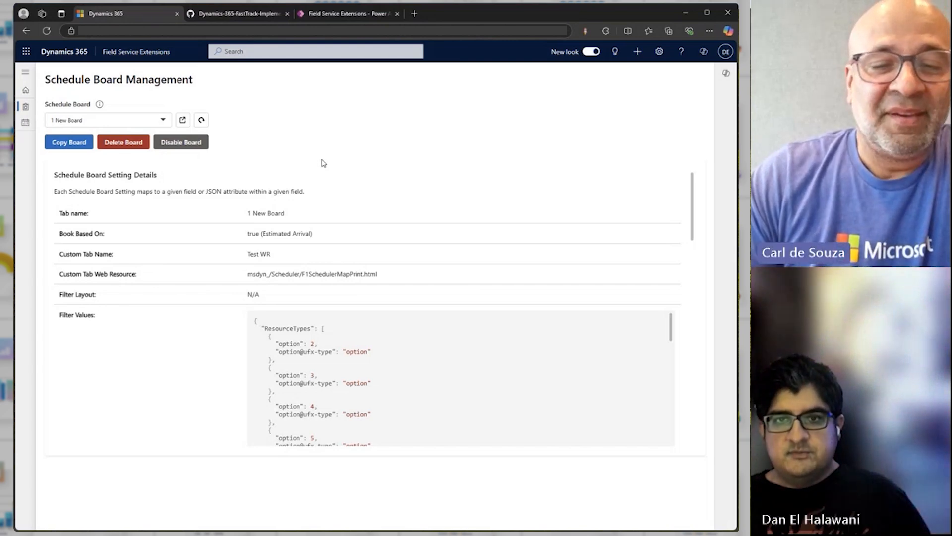